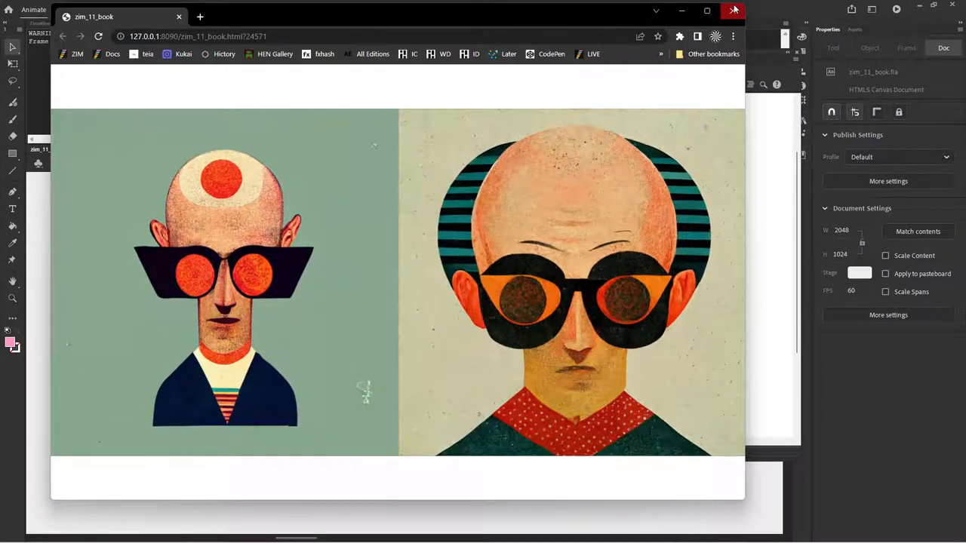
Return from the Chrome preview and inspect the Book's heads array and the heads/ folder path.
click(732, 9)
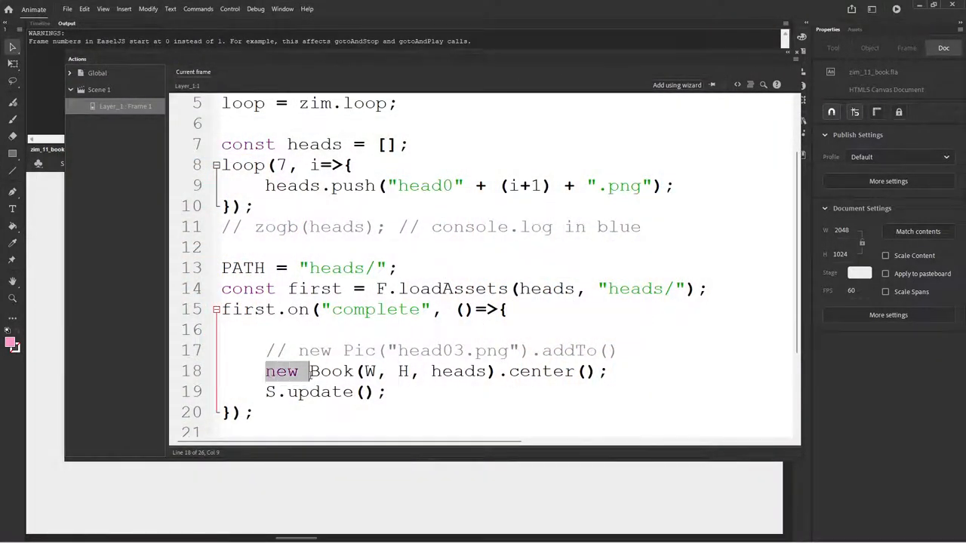
click(434, 371)
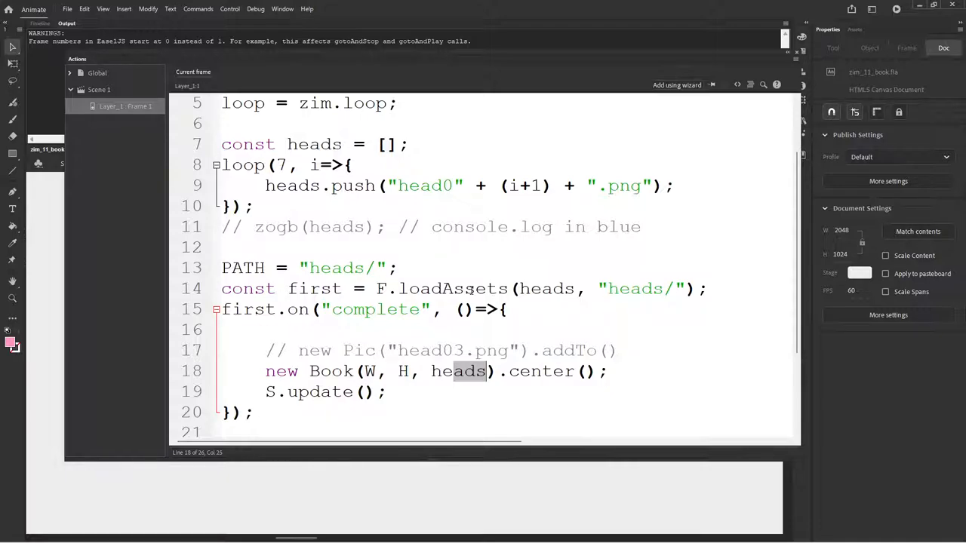
mouse_move(611, 302)
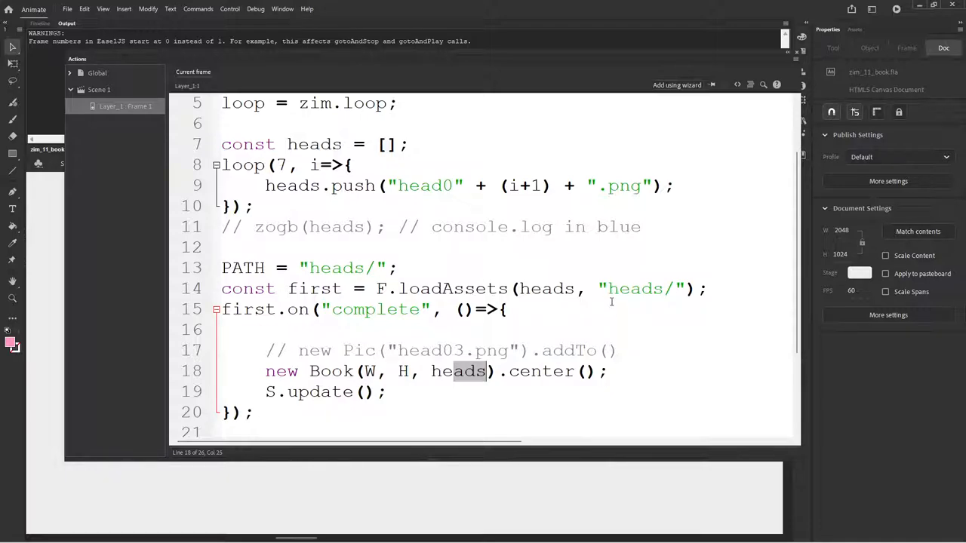
double_click(634, 288)
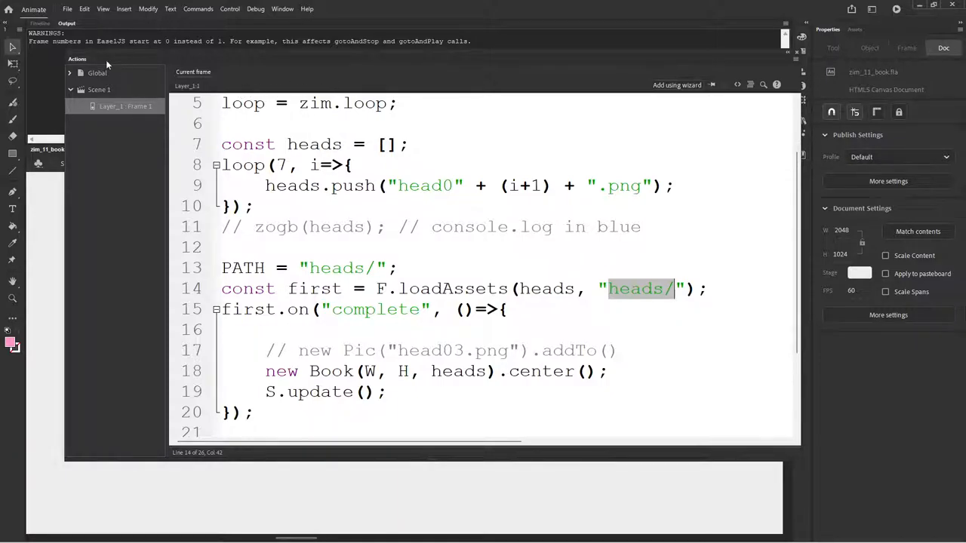
mouse_move(694, 86)
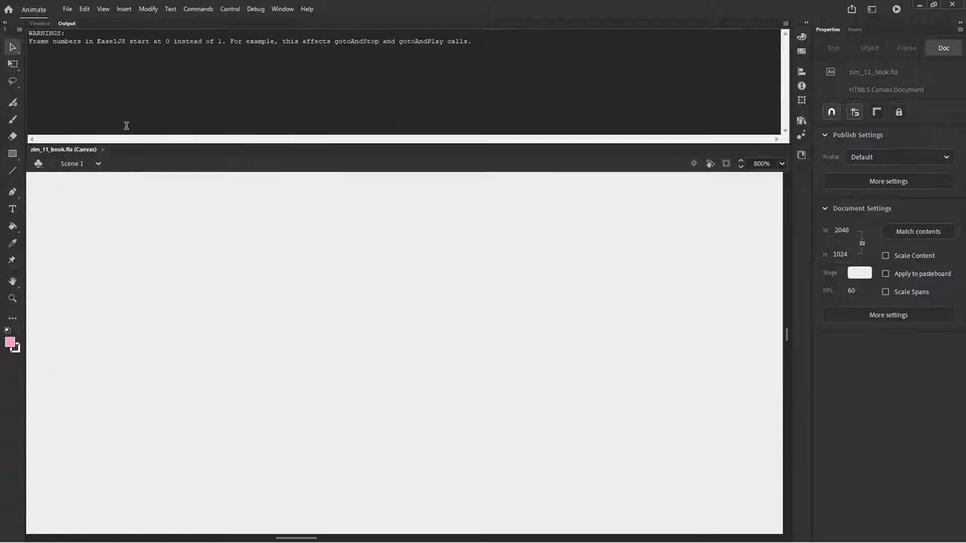
Save the project under the new name zim_12_puzzle via Save As.
click(66, 9)
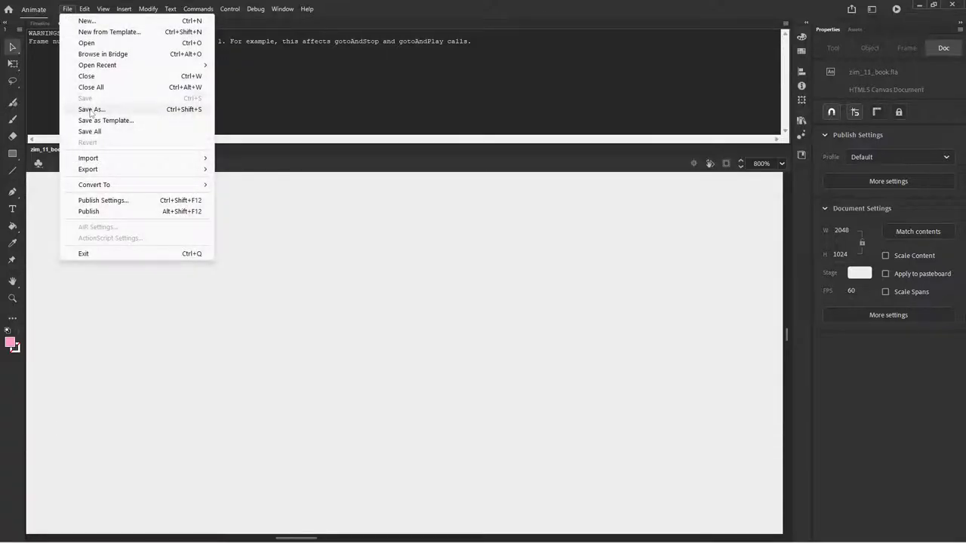
click(91, 109)
text(zim_12_t.fla)
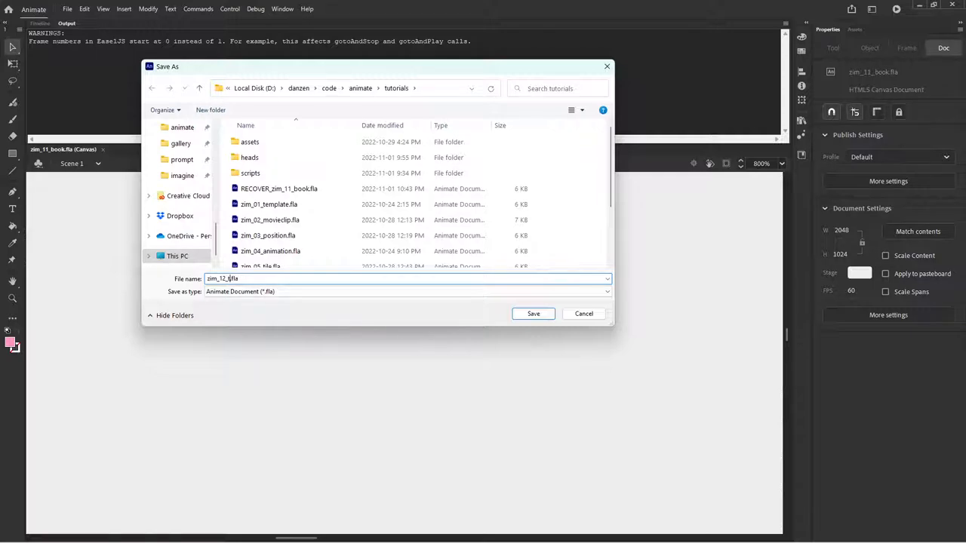
click(534, 313)
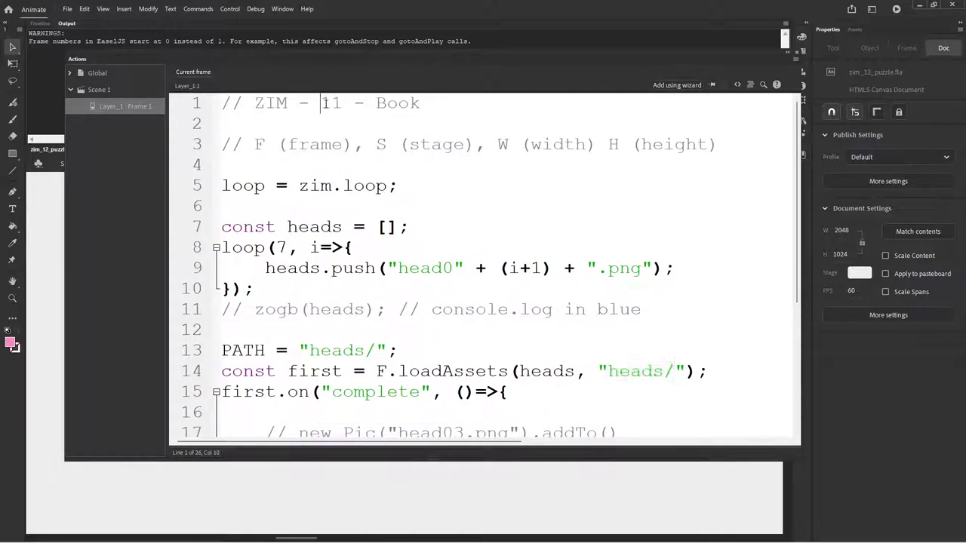
Retitle the header comment 'ZIM - 12 - Puzzle' and delete the old book code.
text(12)
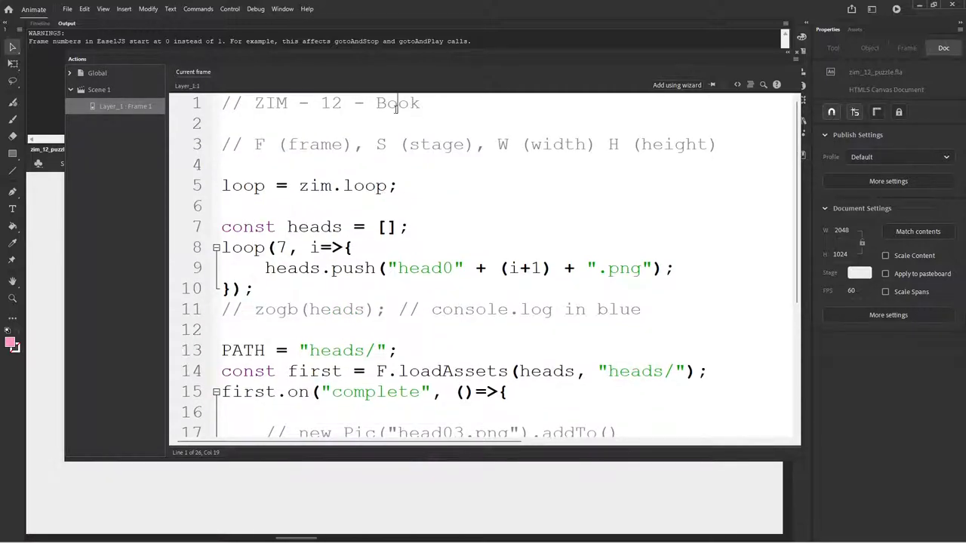
text(Puzzle)
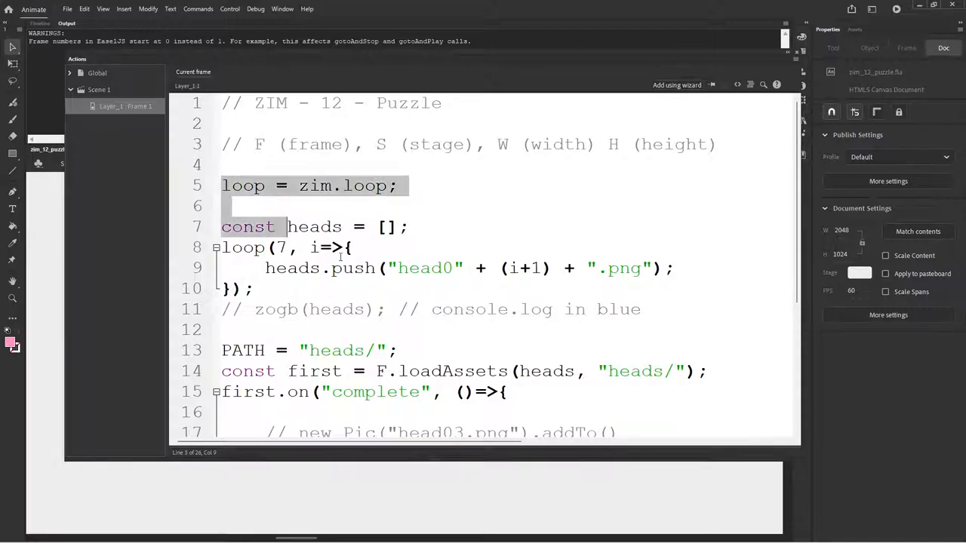
key(Delete)
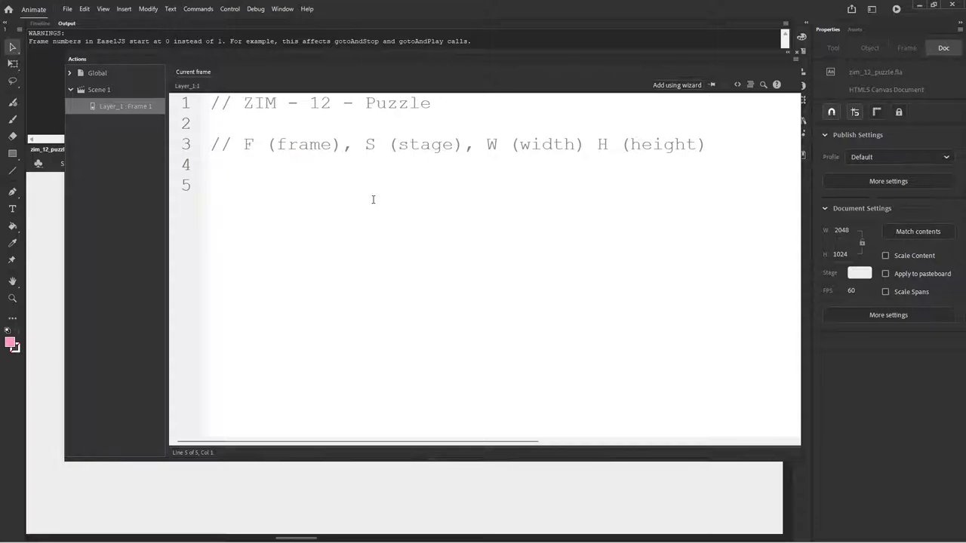
click(211, 186)
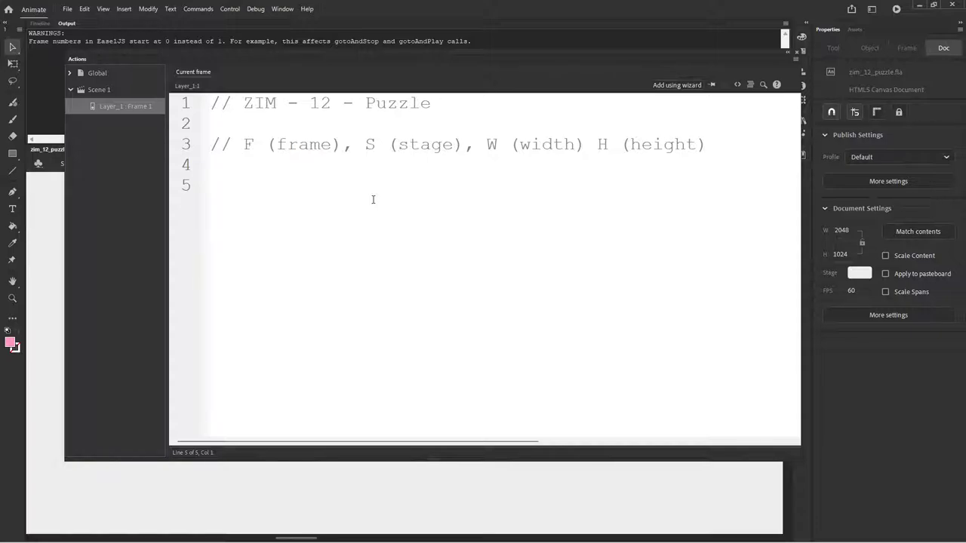
mouse_move(459, 54)
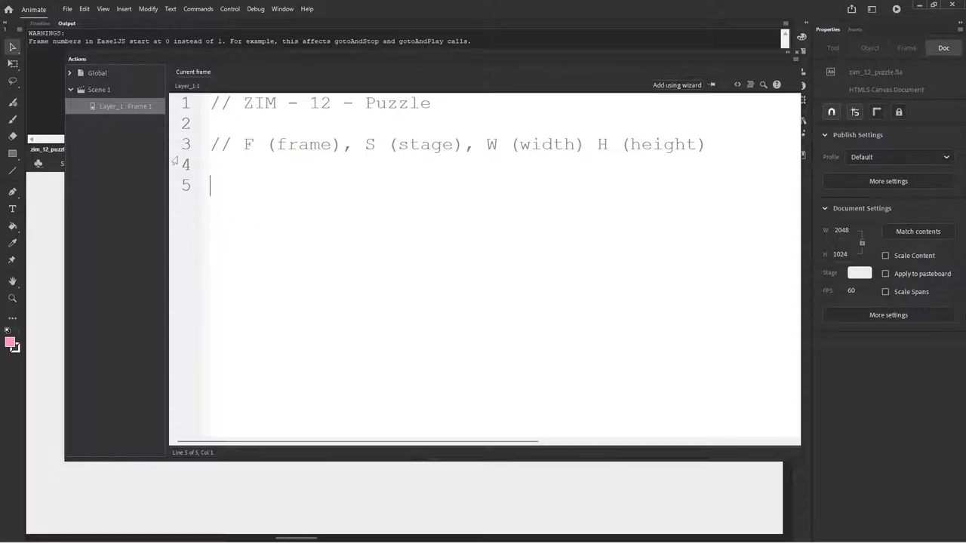
mouse_move(483, 285)
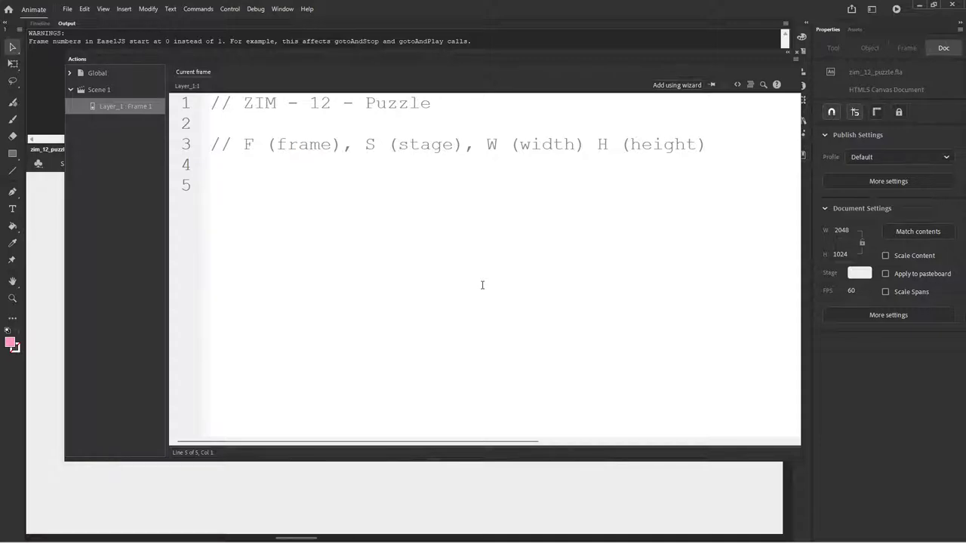
mouse_move(557, 257)
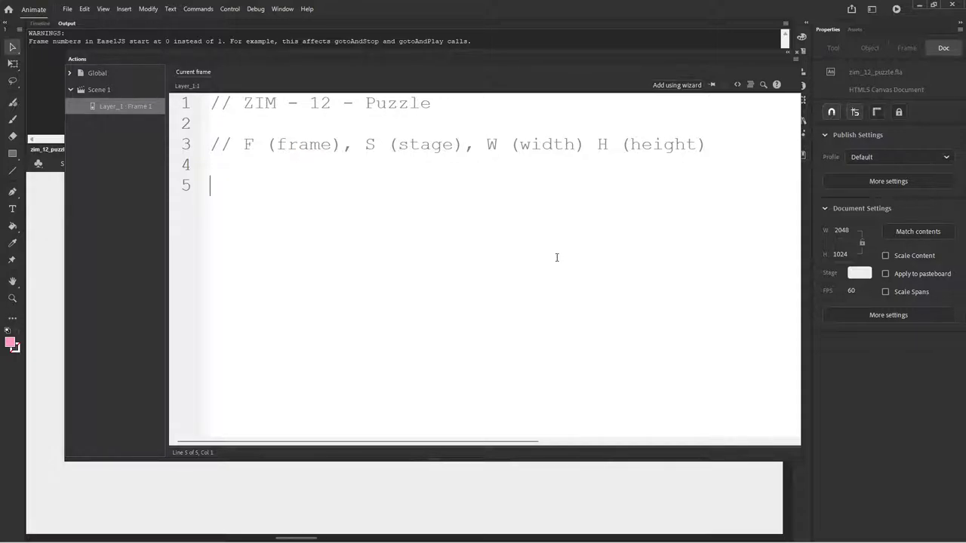
Write F.loadAssets("head01.png", "hea…") on line 5, starting the image folder name.
text(F.loadAssets()
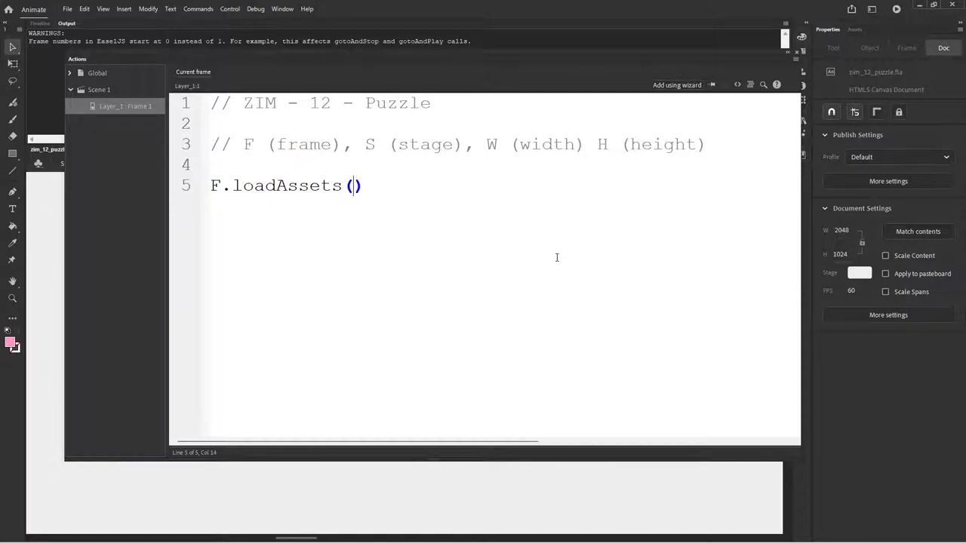
text("hea")
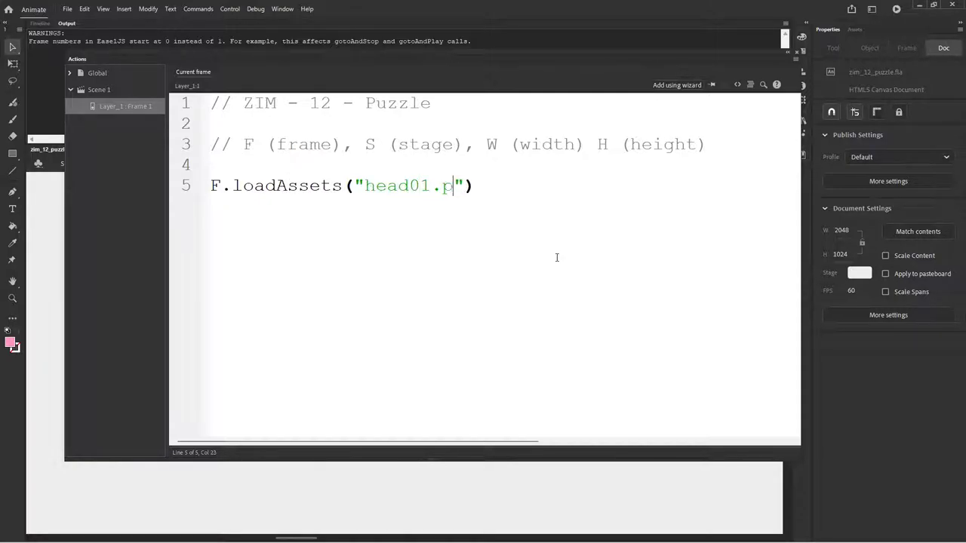
text(ng", ")
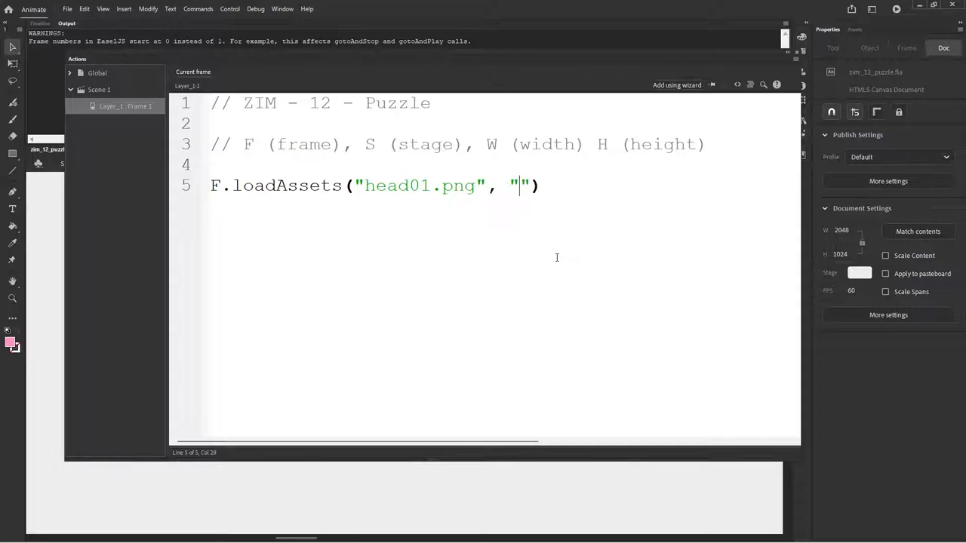
text(hea)
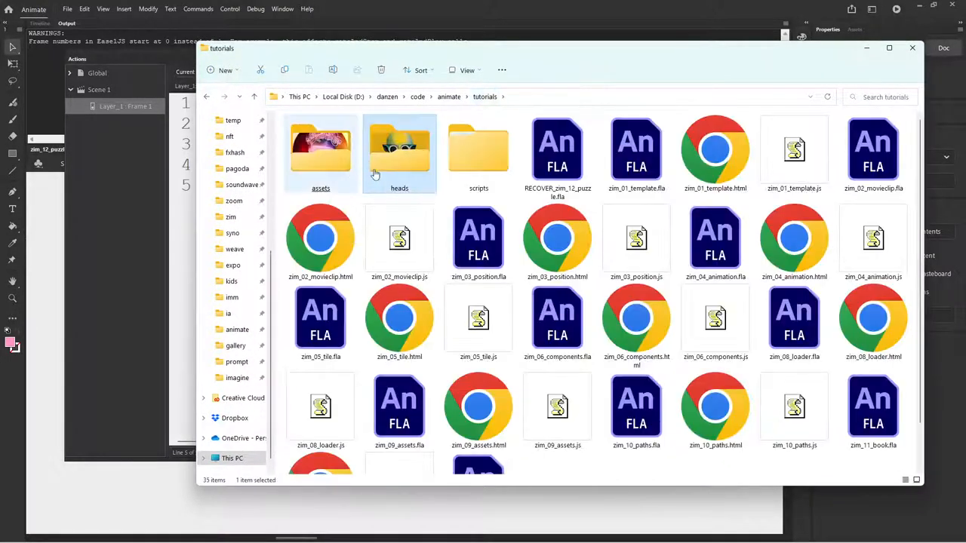
Show the tutorials folder as a compact list and pick out the new zim_12_puzzle.fla.
click(637, 151)
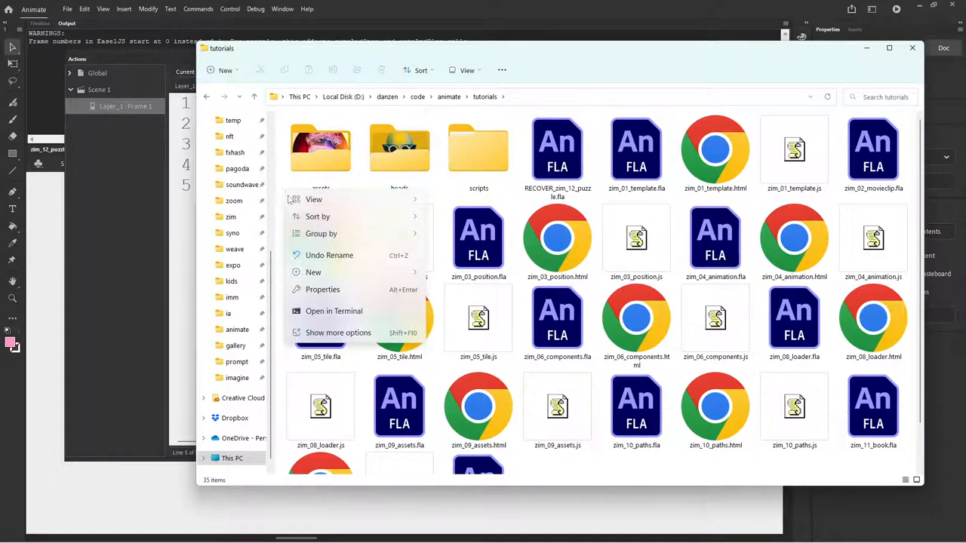
click(314, 200)
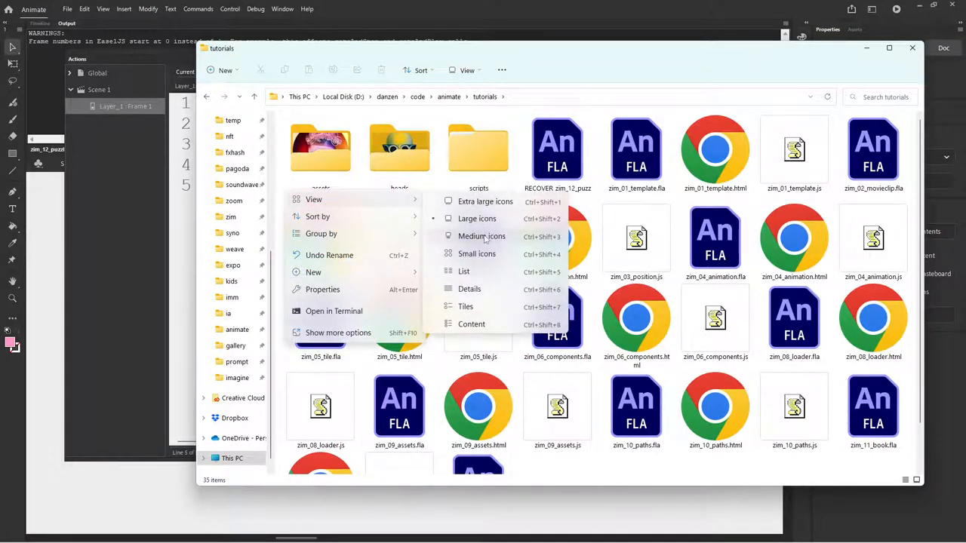
click(464, 272)
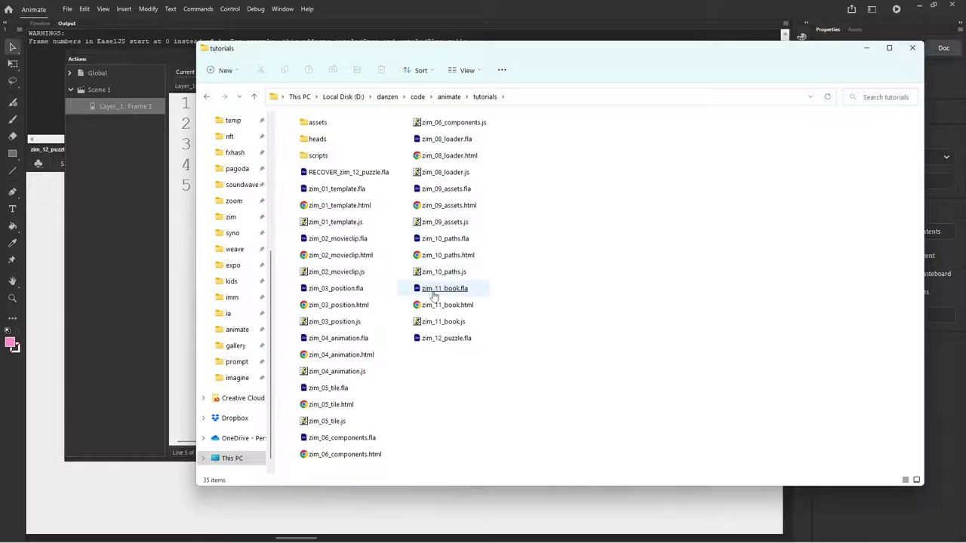
click(444, 319)
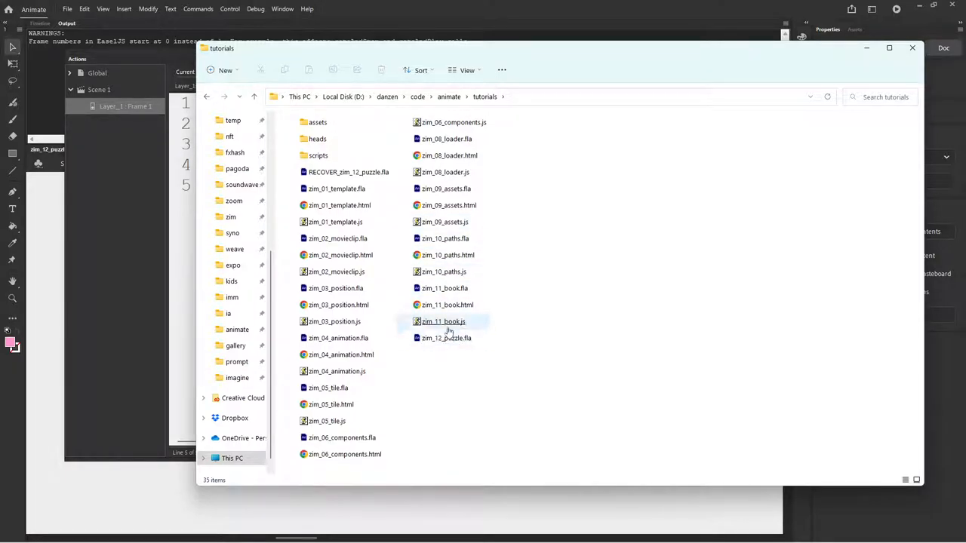
click(445, 338)
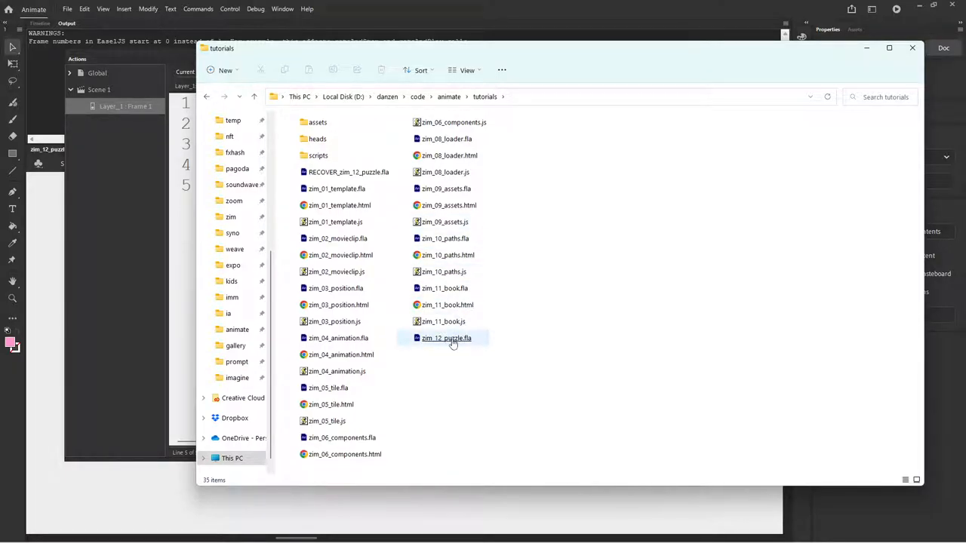
Open the heads folder and look at its head images, starting with head01.png.
click(446, 338)
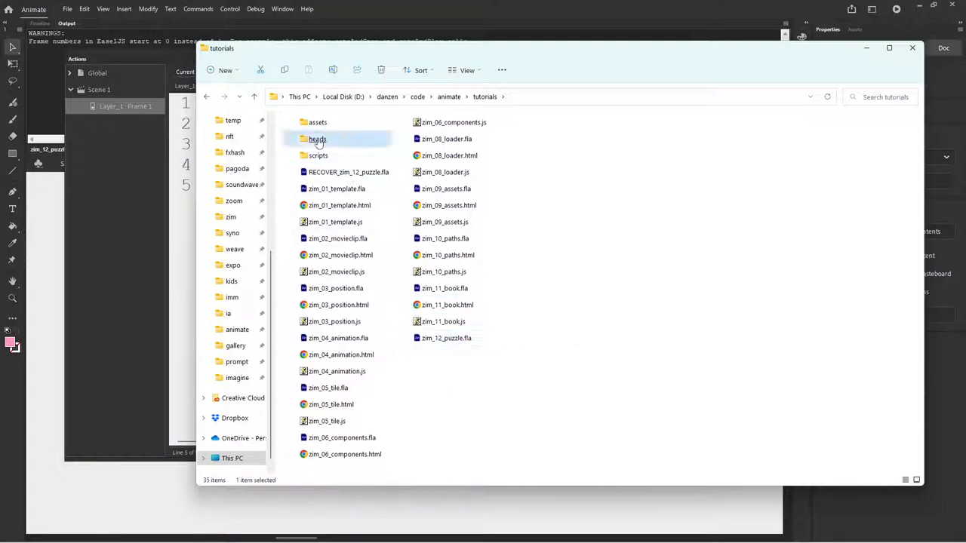
double_click(317, 139)
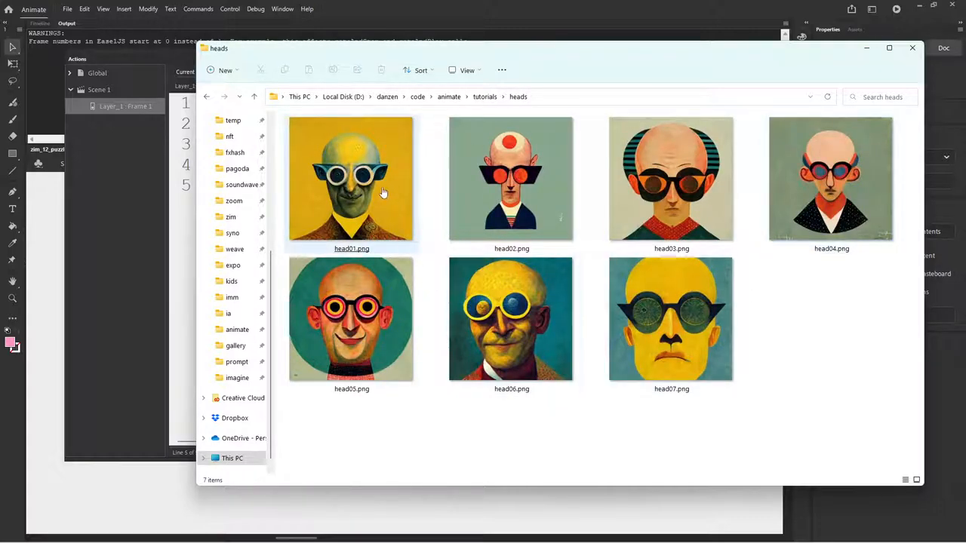
click(352, 320)
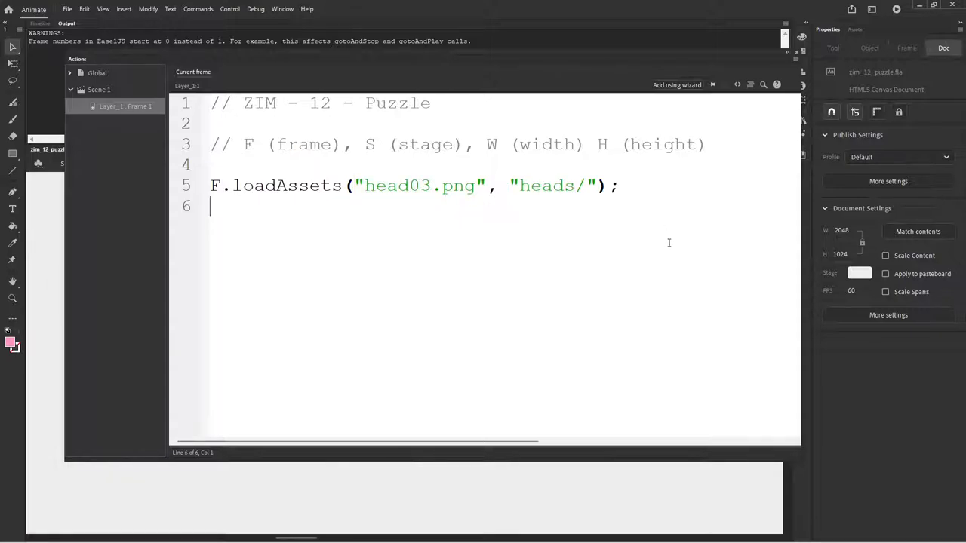
Add line 6, F.on("complete"), to listen for the asset load finishing.
text(F.o)
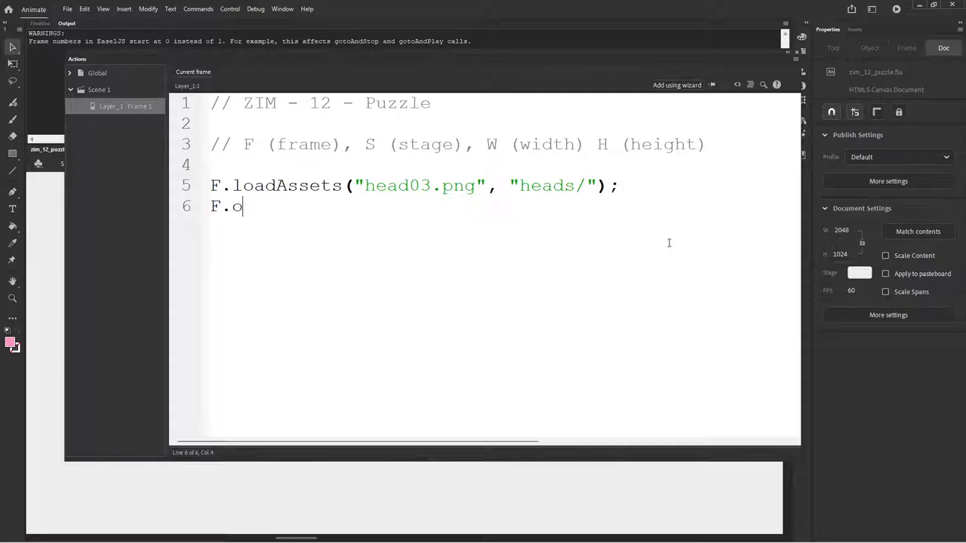
text(n("com")
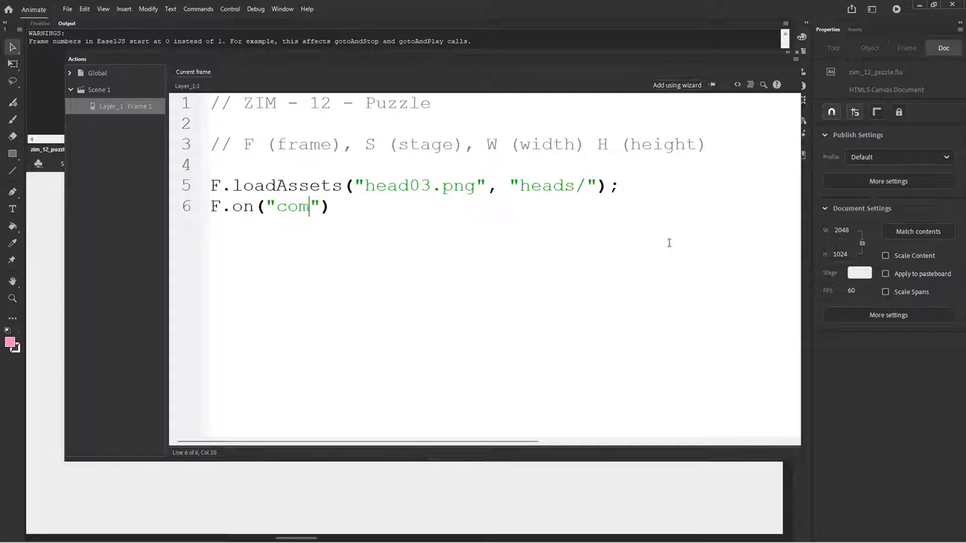
text(plete)
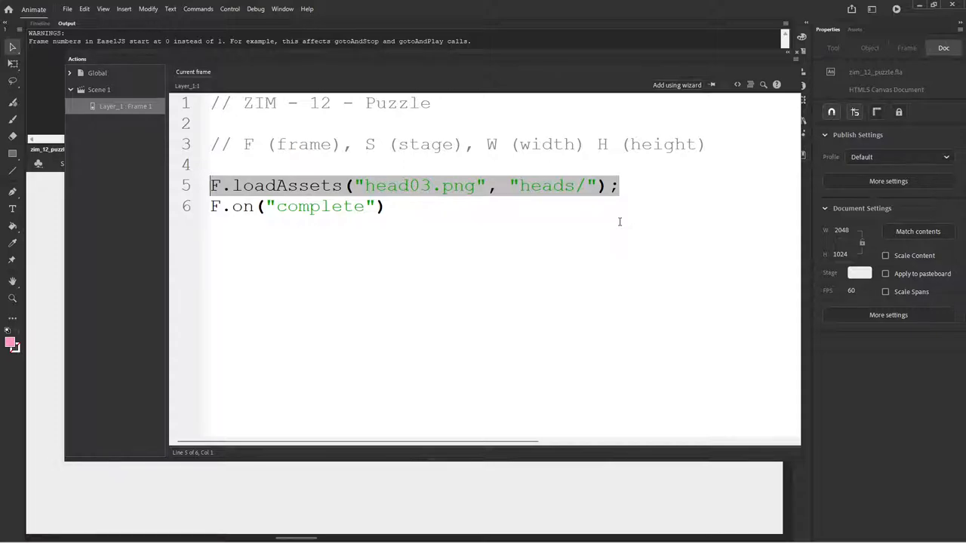
Review the loadAssets line reading "head03.png" with folder "heads/".
click(386, 205)
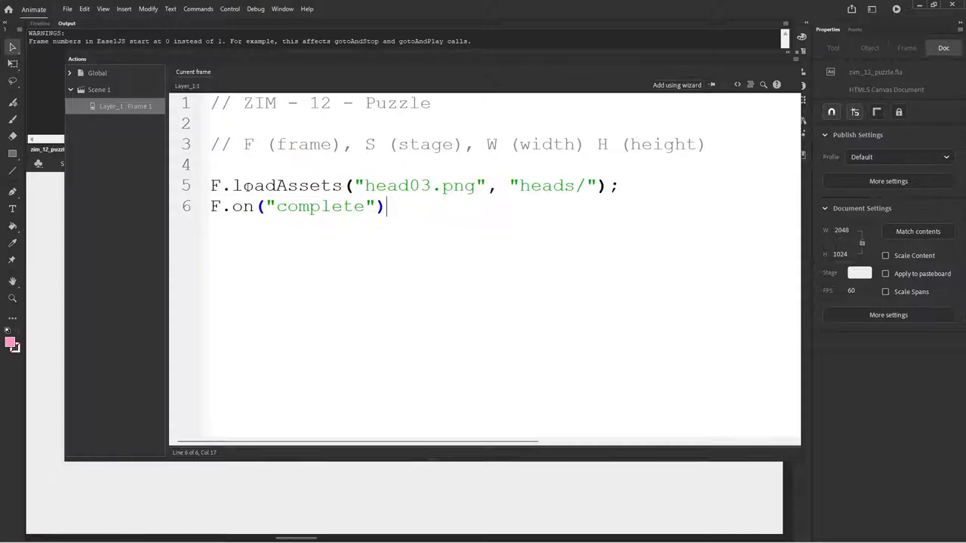
double_click(290, 186)
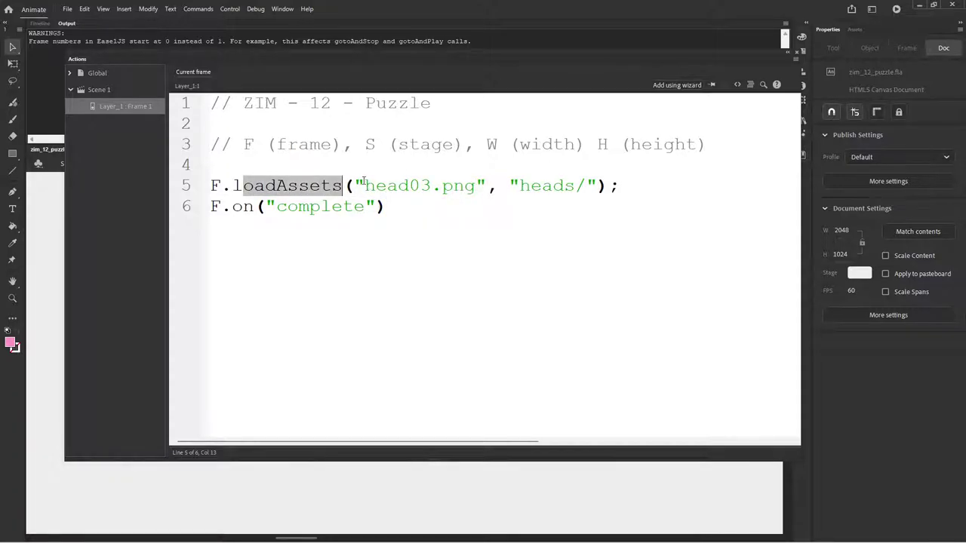
double_click(398, 186)
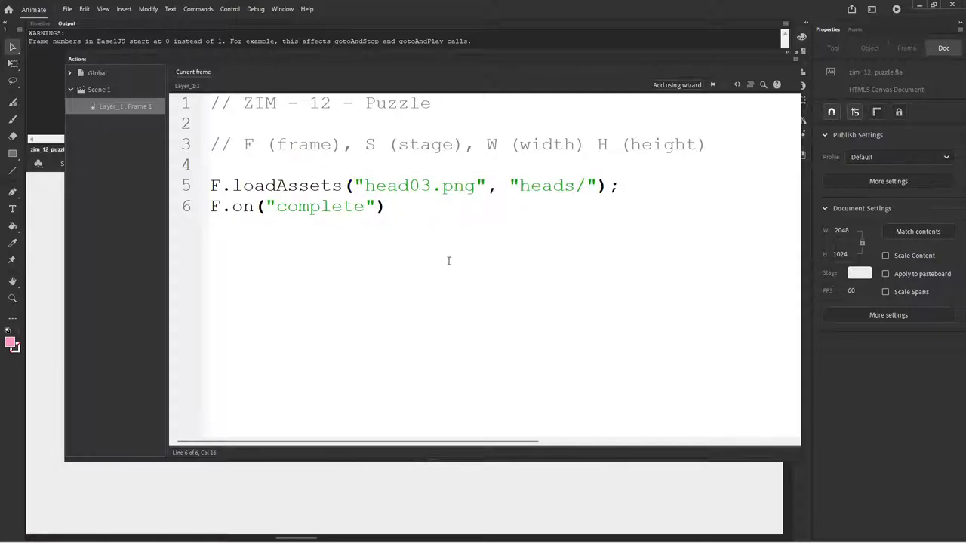
Give F.on("complete") a comma and an ()=>{ } arrow-function body.
text(())
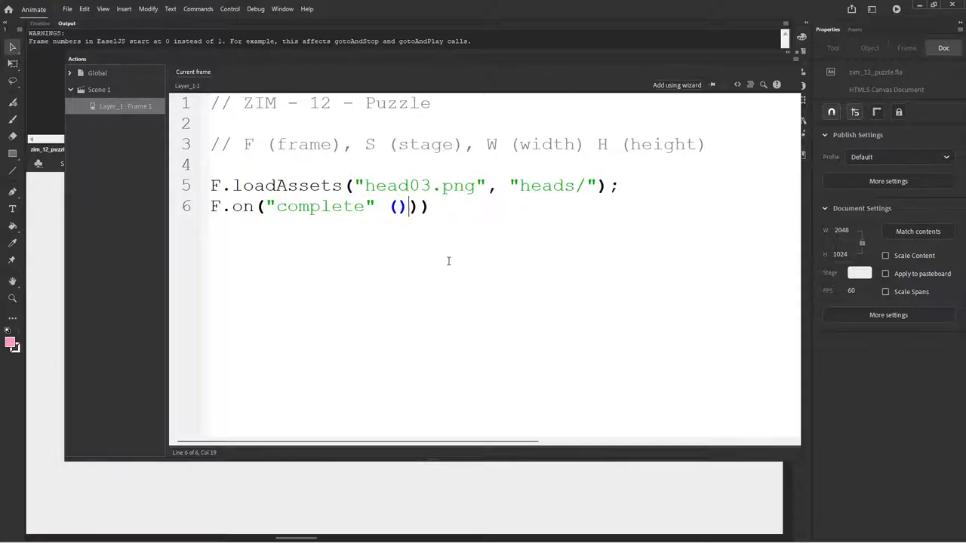
key(Backspace)
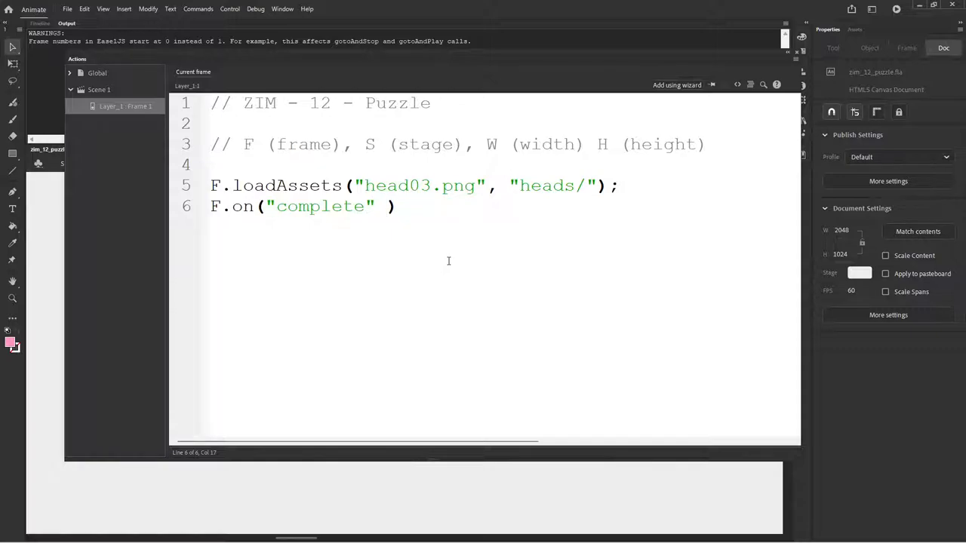
text(()
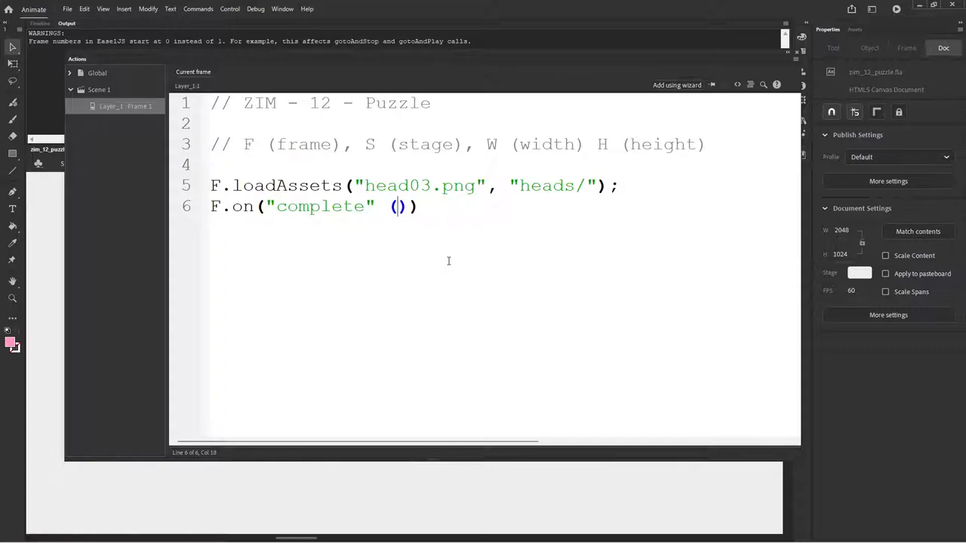
text(=>)
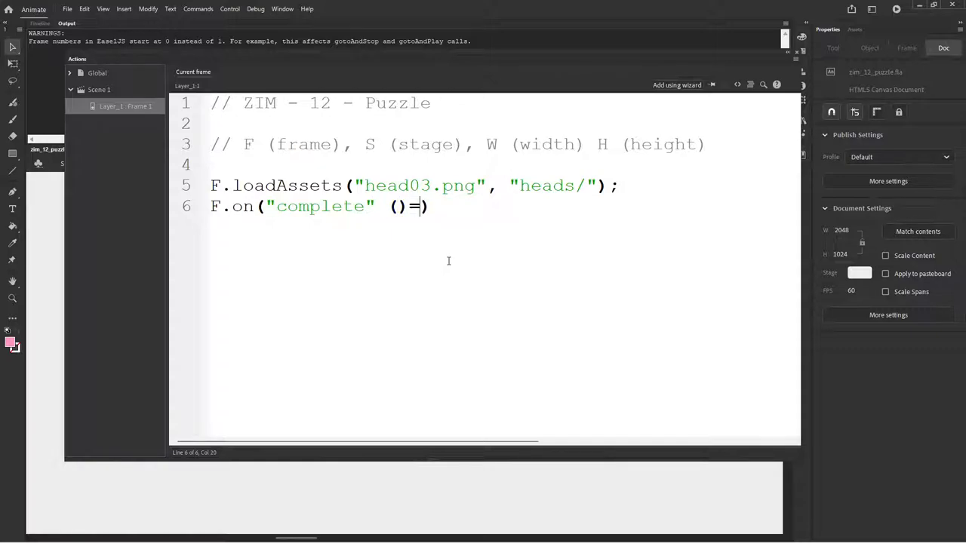
text(>{})
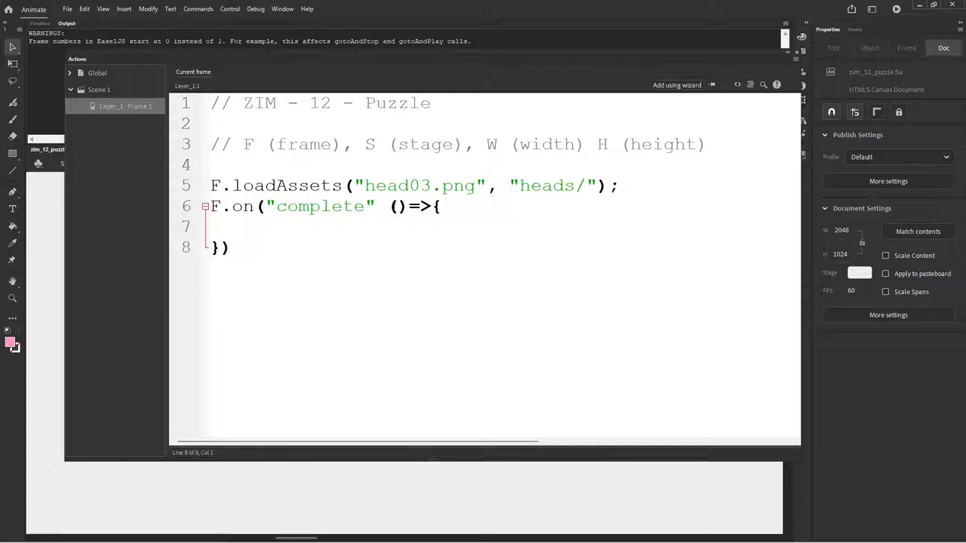
mouse_move(412, 224)
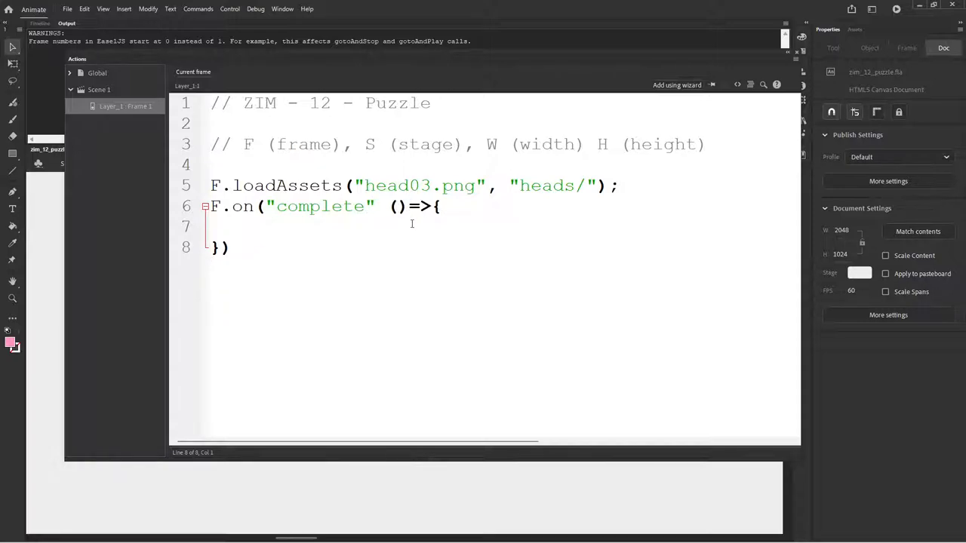
double_click(399, 206)
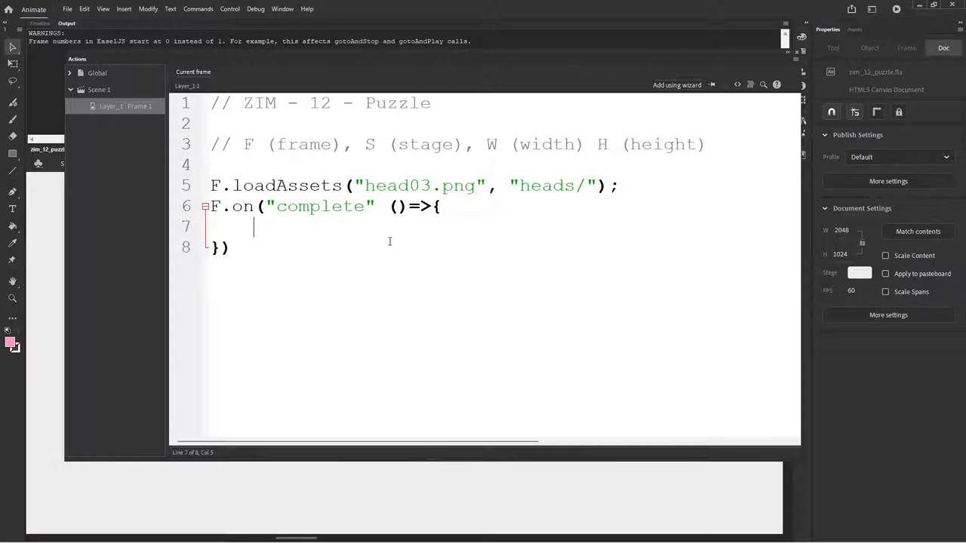
text(,)
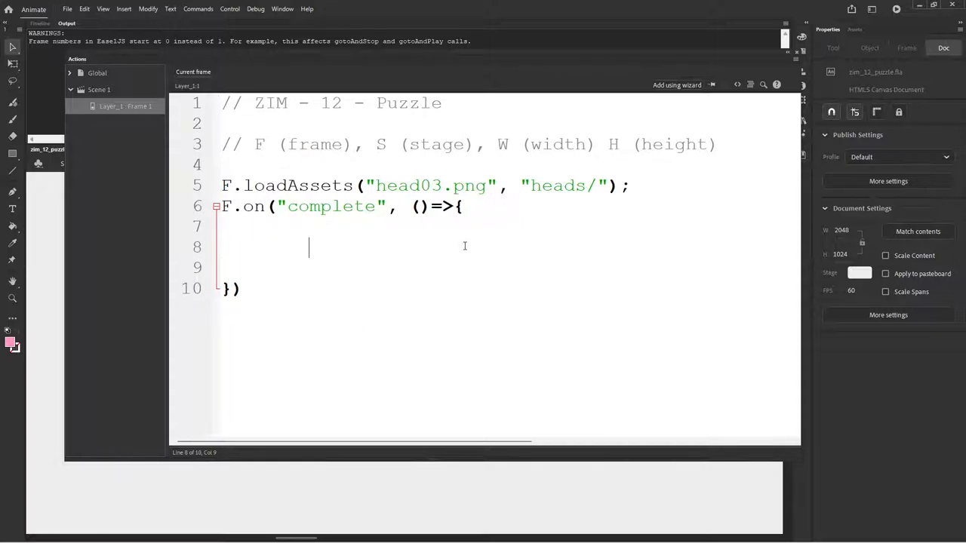
Inside the handler, create new Pic("head03.png") copying the file name from line 5.
text(new)
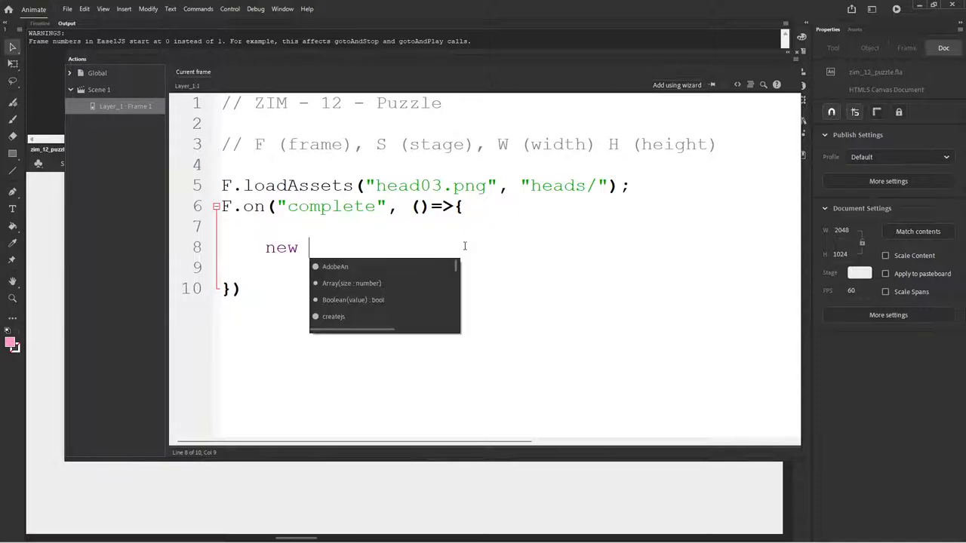
text(Pic())
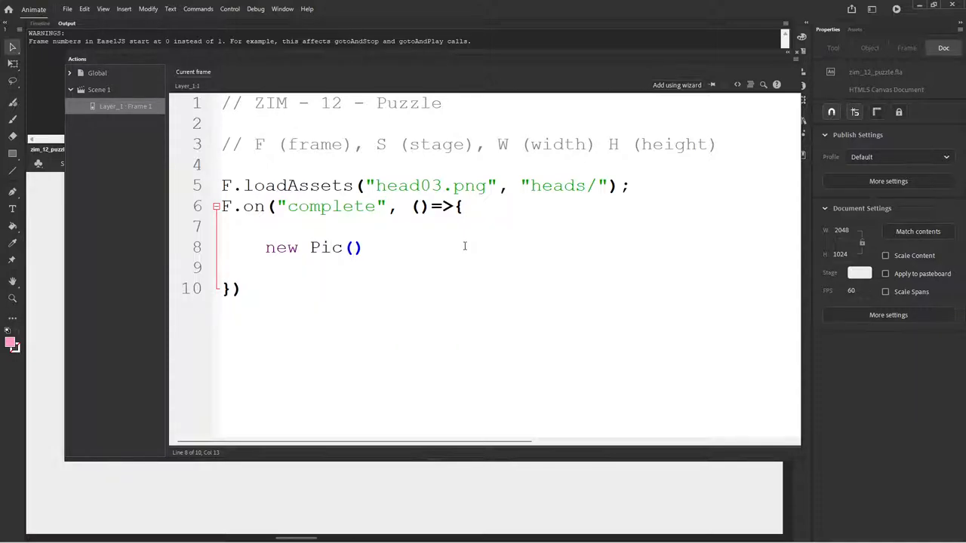
double_click(430, 186)
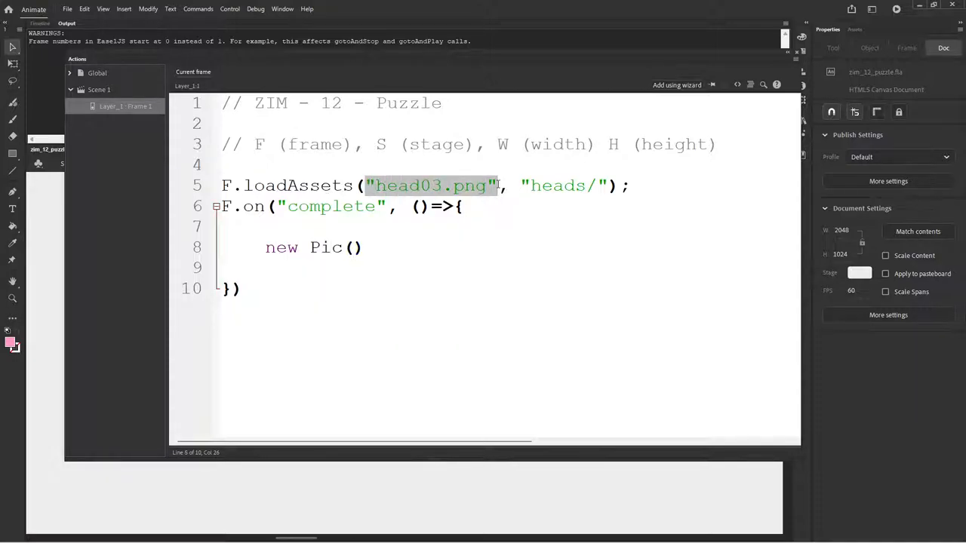
text("head03.png")
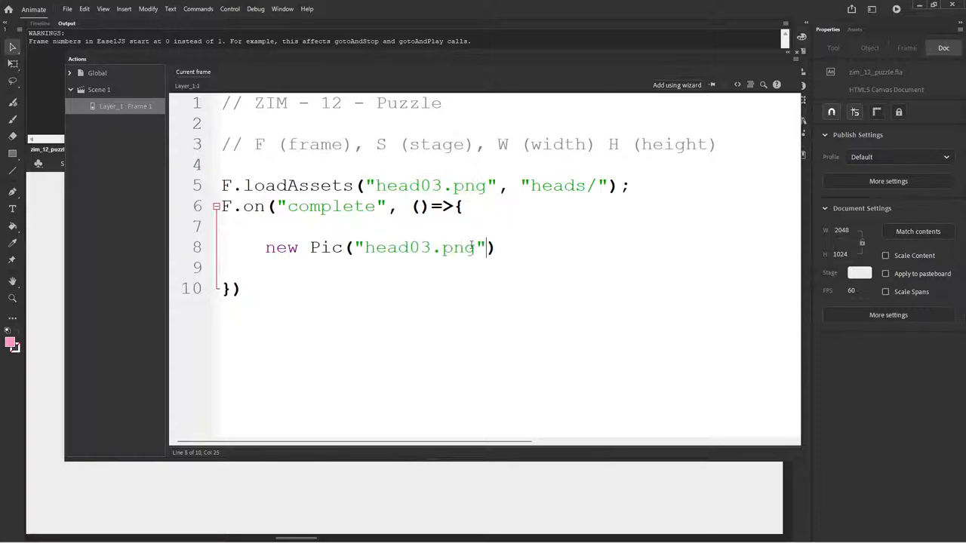
Chain .center() onto the Pic, fixing the centerR and stray-quote typos.
text(.centerR())
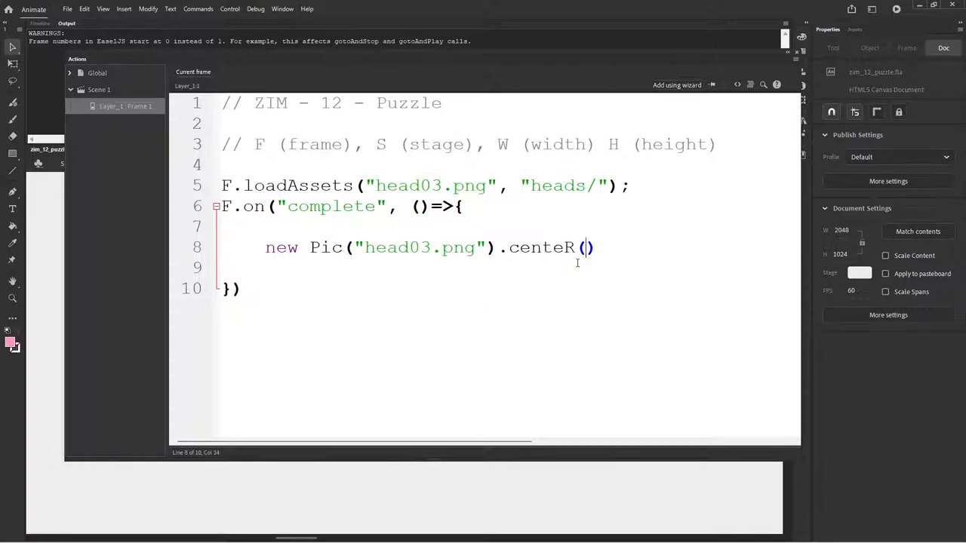
text(')
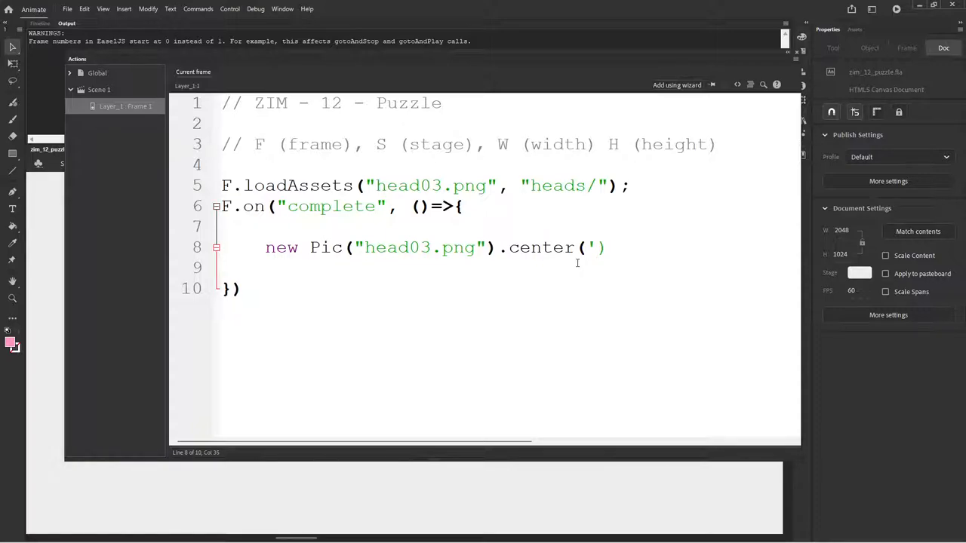
key(Backspace)
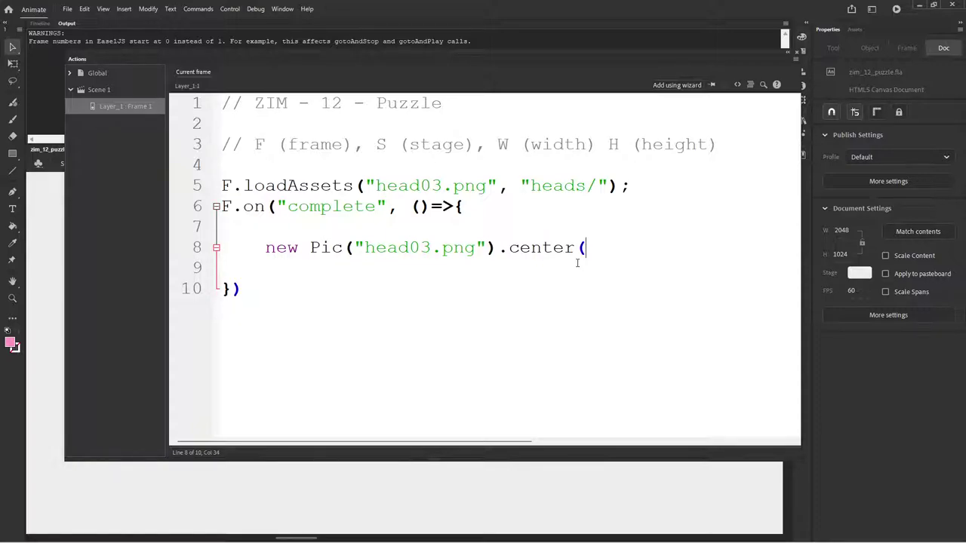
key(Backspace)
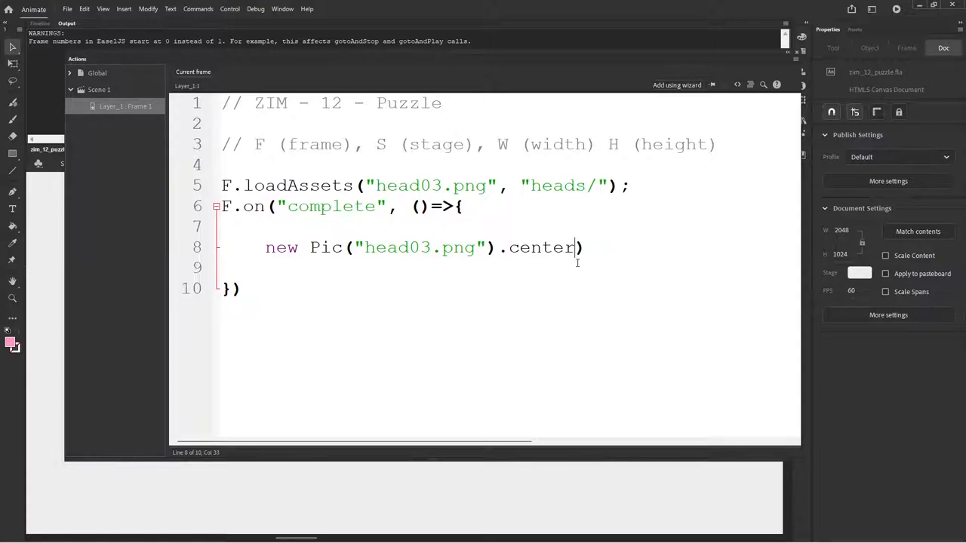
text(())
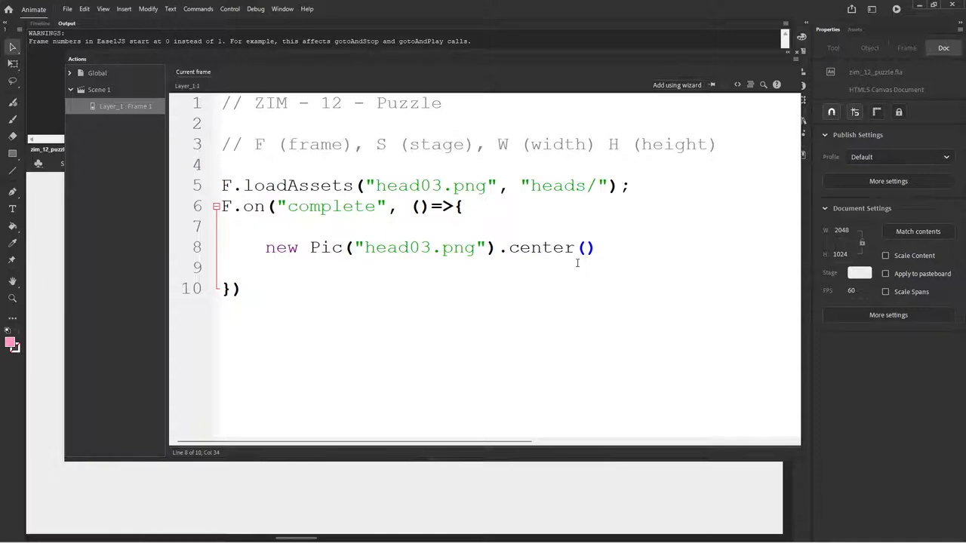
End the Pic line with a semicolon and test the centred head picture in Chrome.
text(;)
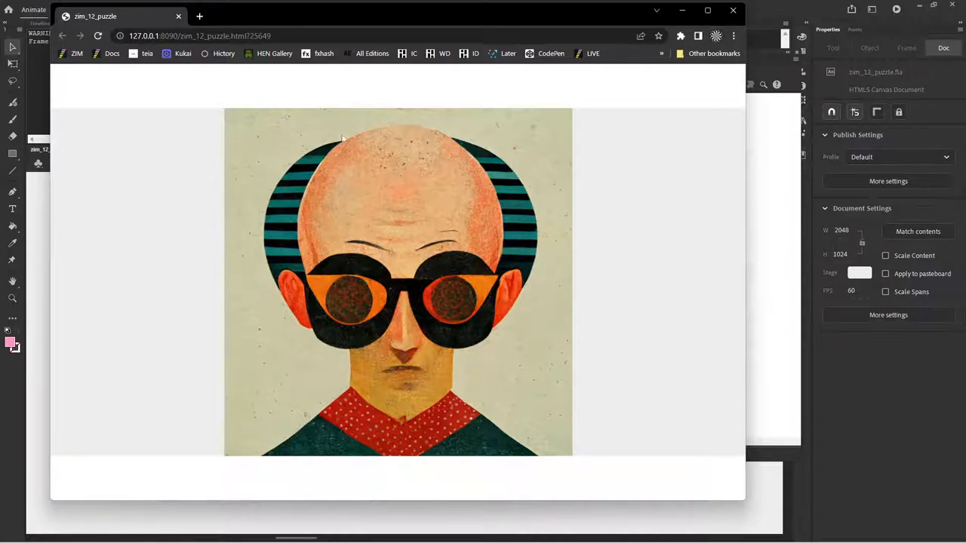
mouse_move(358, 16)
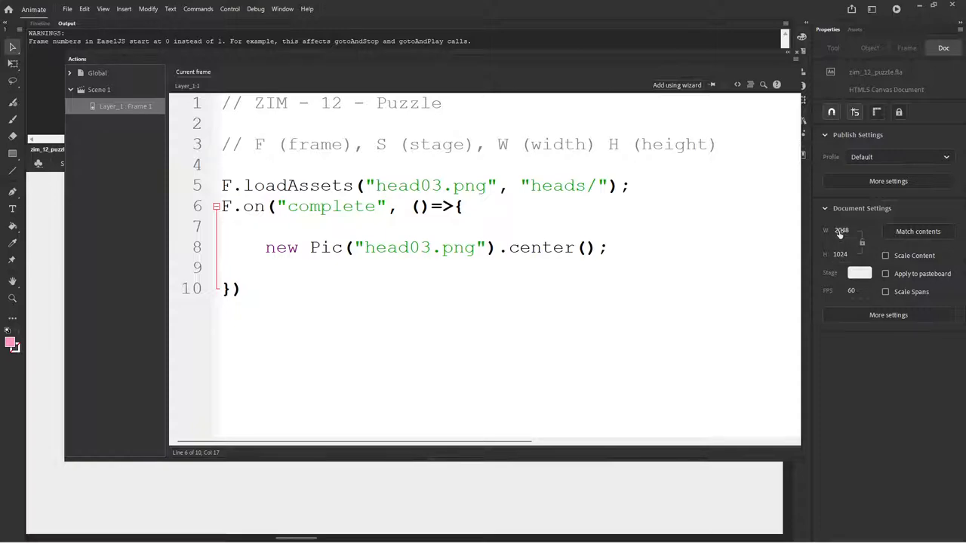
Change the stage width from 2048 to 1024 in Document Settings.
triple_click(842, 231)
text(1024)
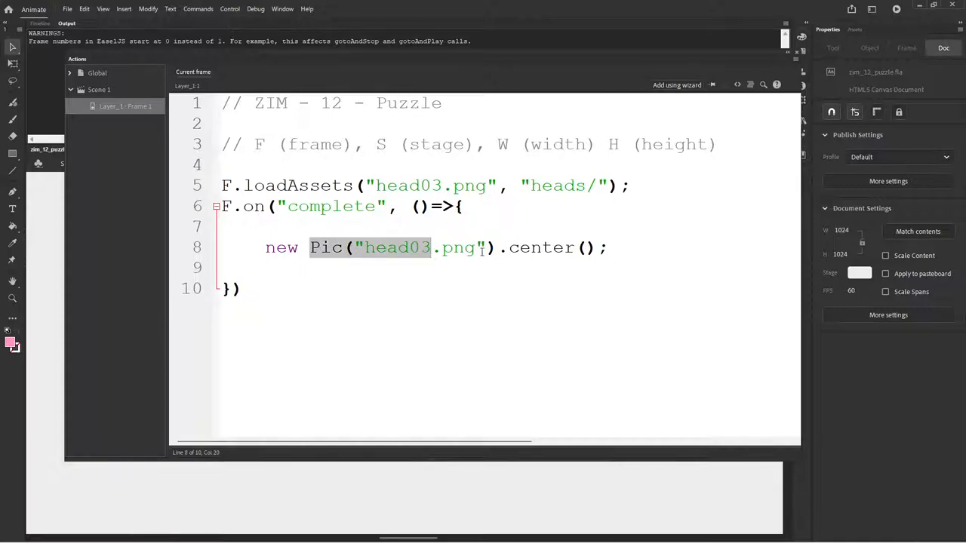
Rewrite the statement as chop(new Pic("head03.png")).center(); in the Actions code.
click(589, 248)
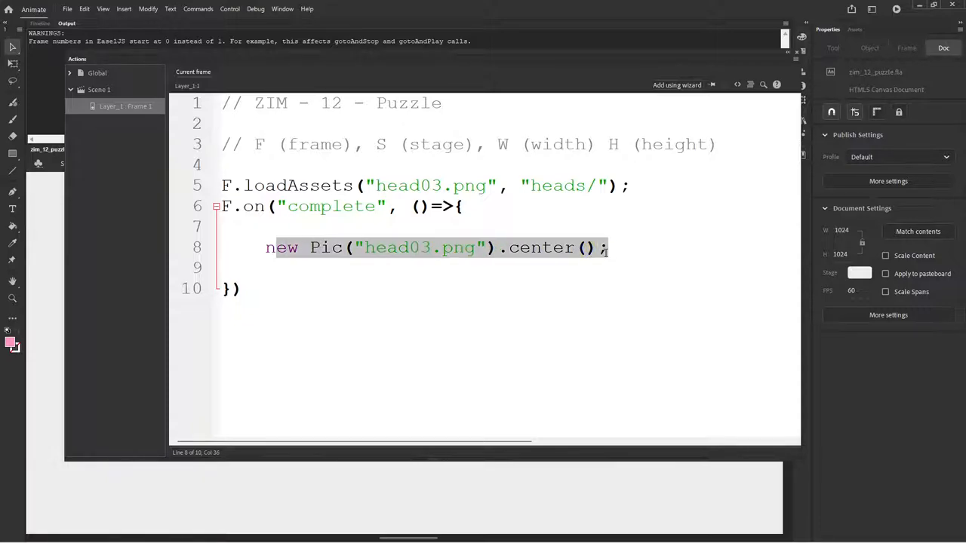
click(585, 248)
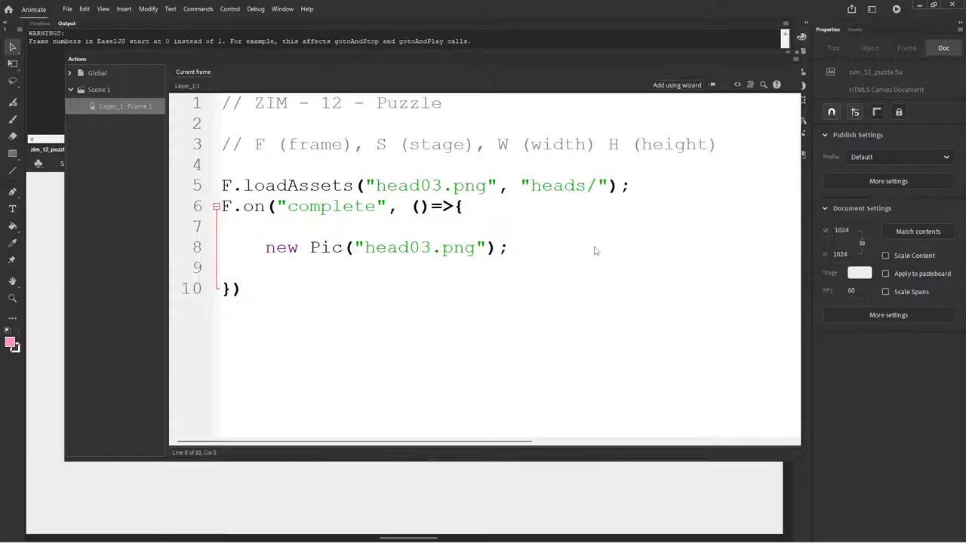
text(chop)
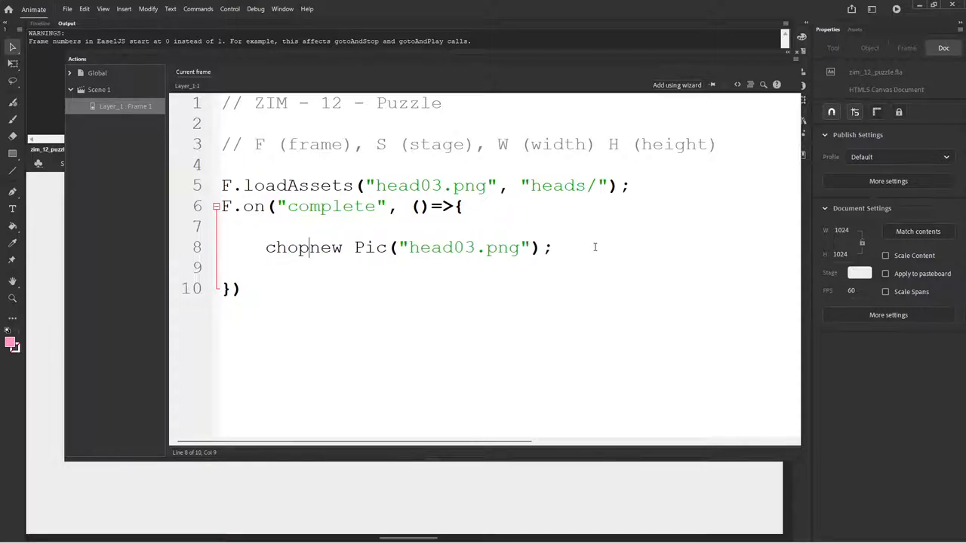
text(()
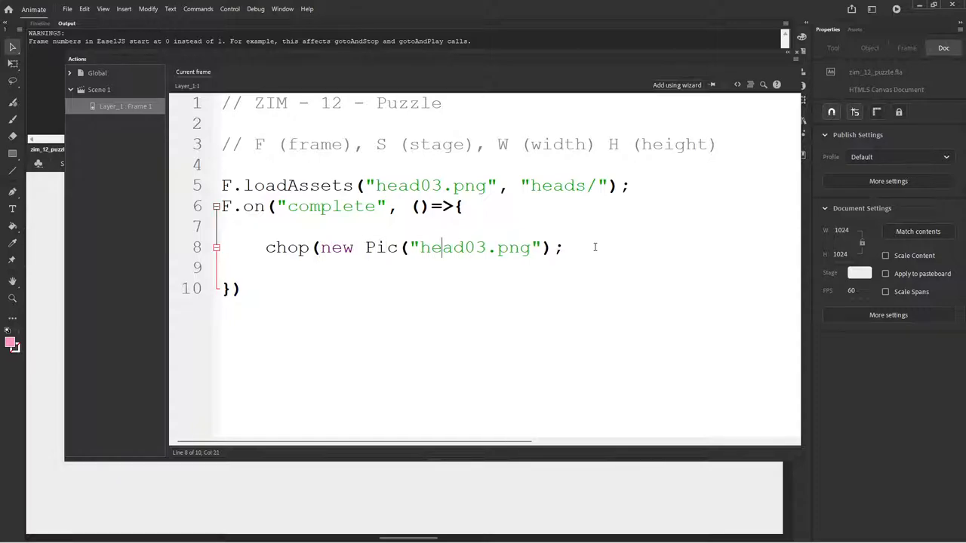
text().centeR()
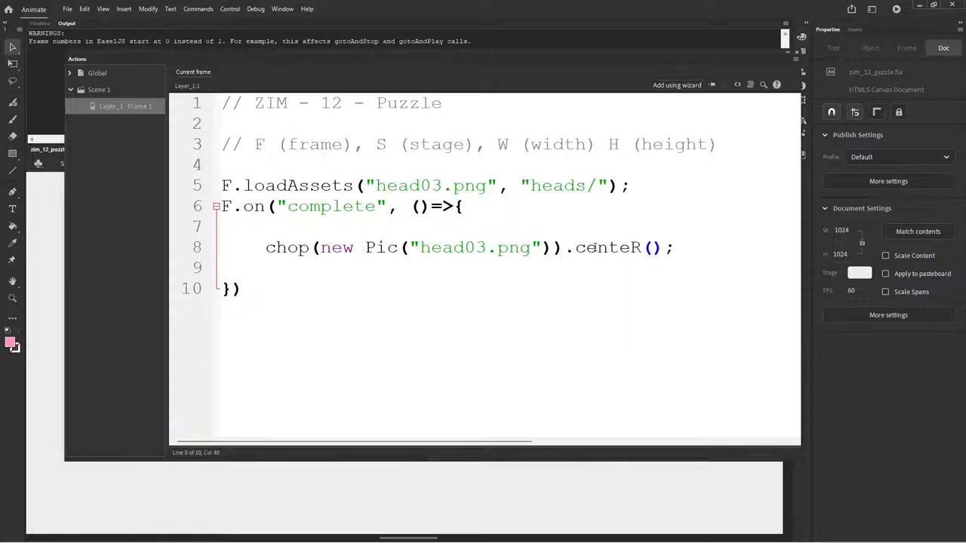
key(Backspace)
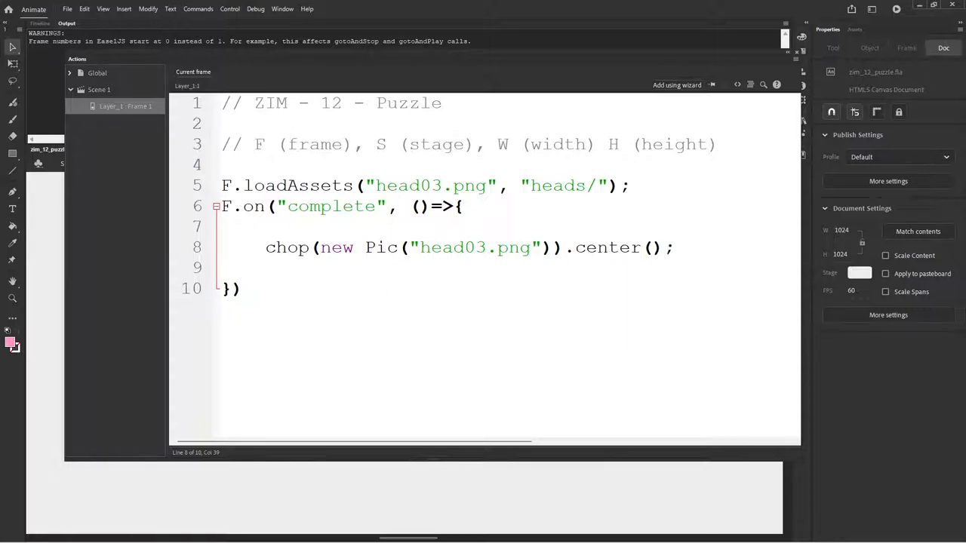
Test the movie in Chrome to see the chopped head, then close the preview.
click(486, 269)
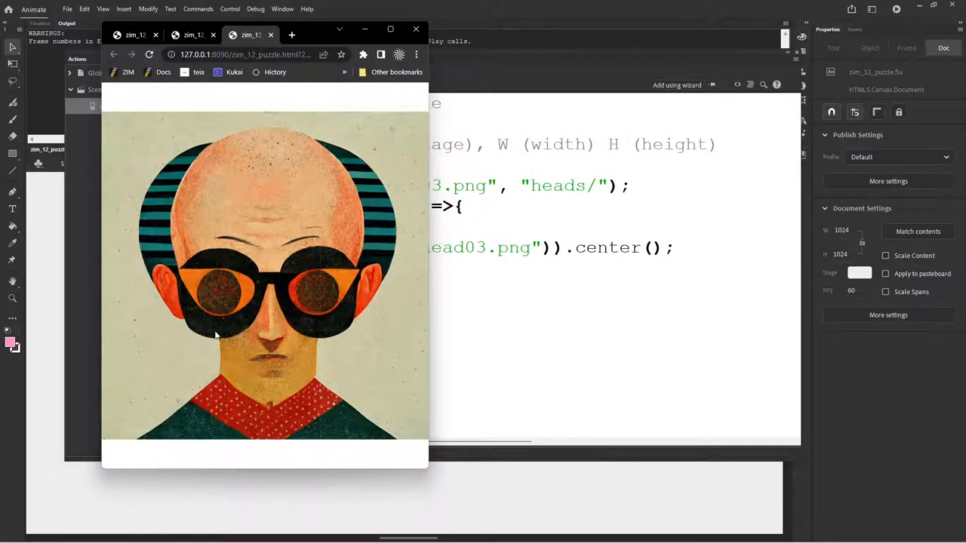
mouse_move(366, 202)
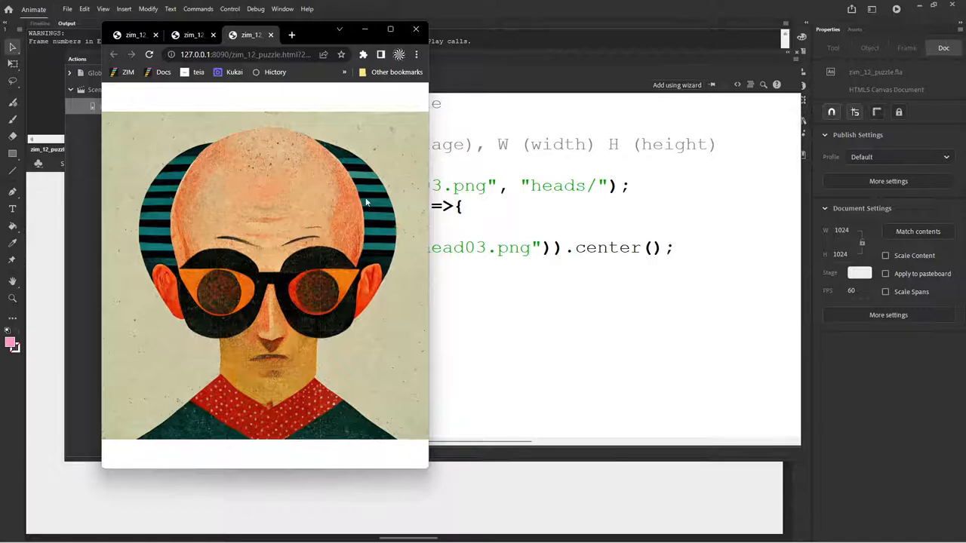
mouse_move(391, 175)
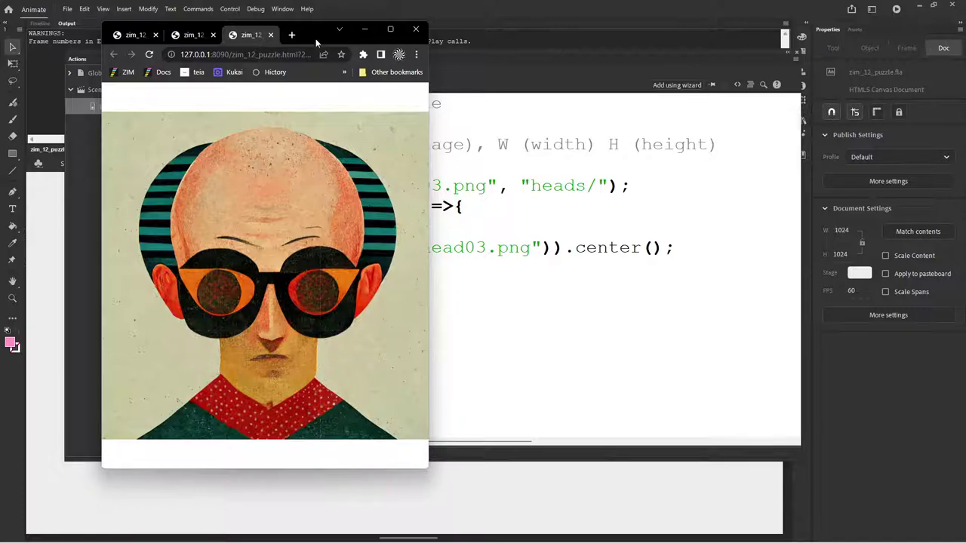
click(416, 29)
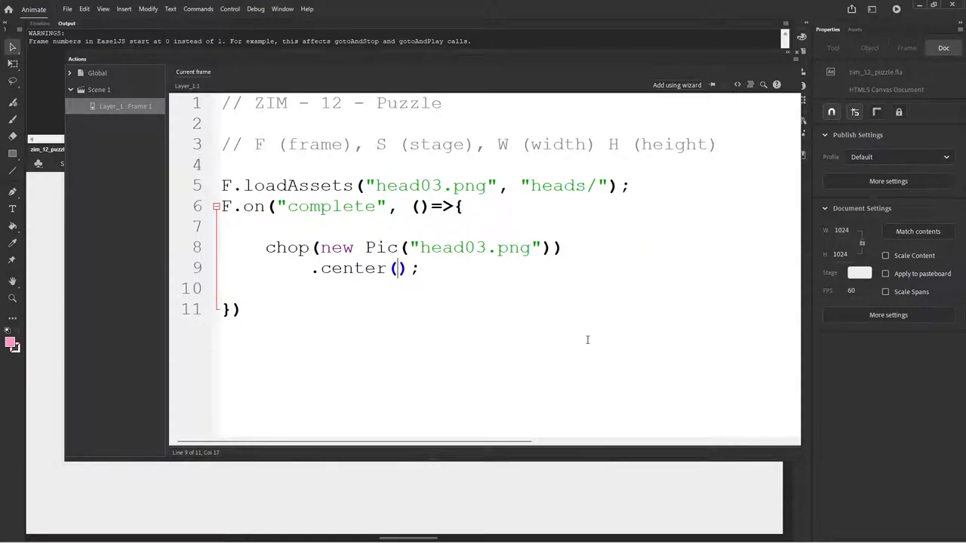
Chain .drag() after .center() and give chop a 10,10 grid.
key(Enter)
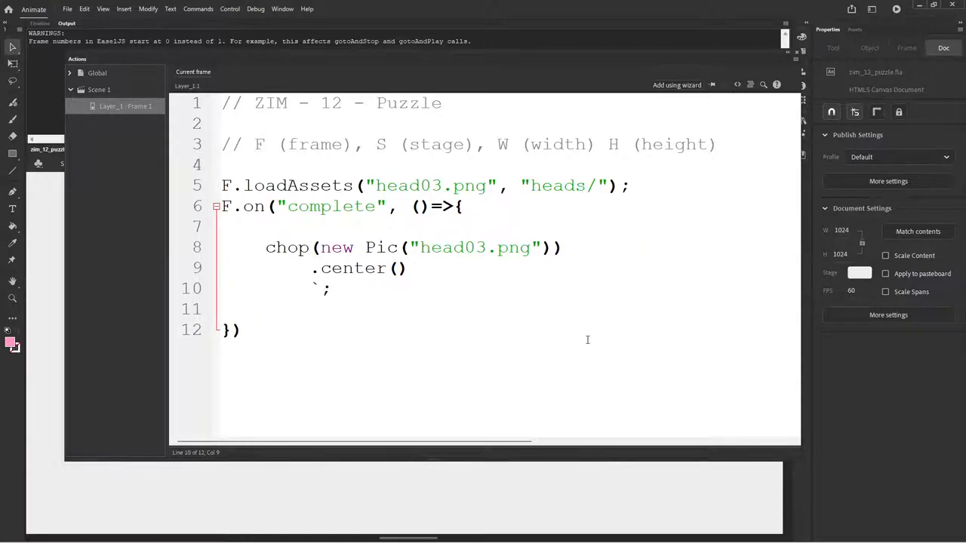
text(drag()
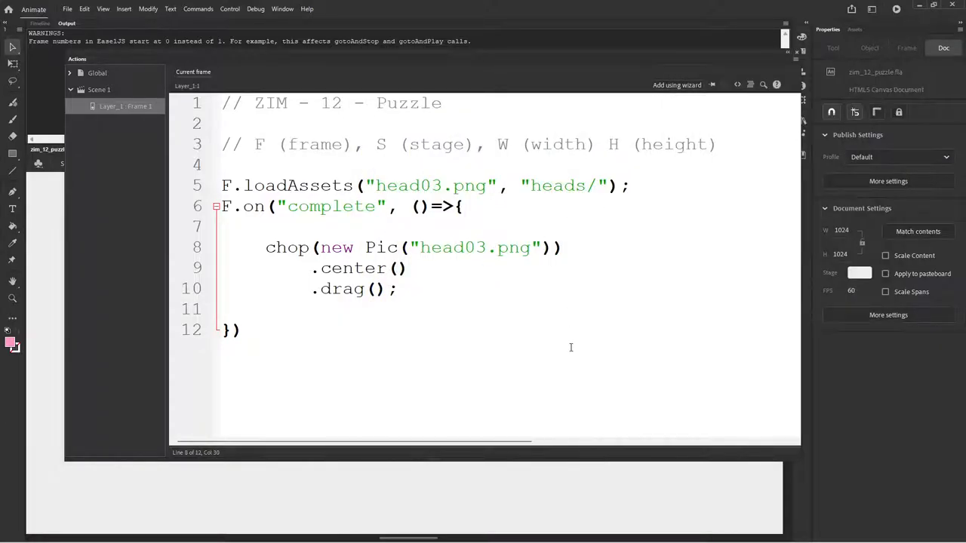
text(.)
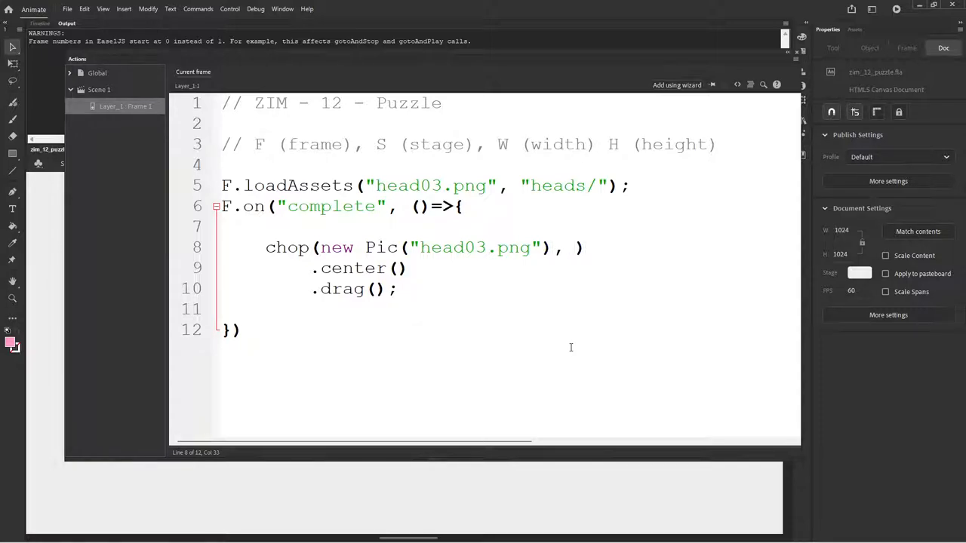
text(10,10)
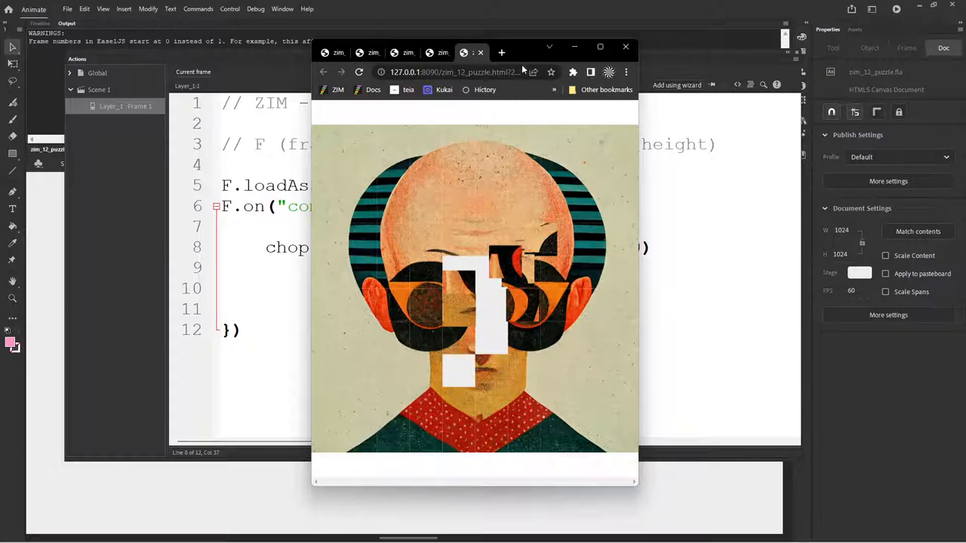
Return to the code and delete the 10,10 grid arguments from chop.
click(624, 45)
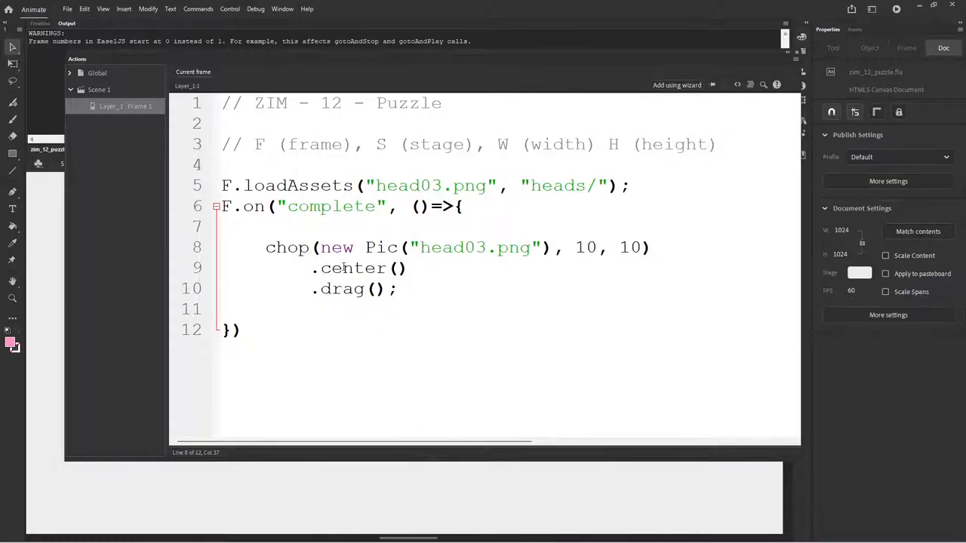
double_click(585, 247)
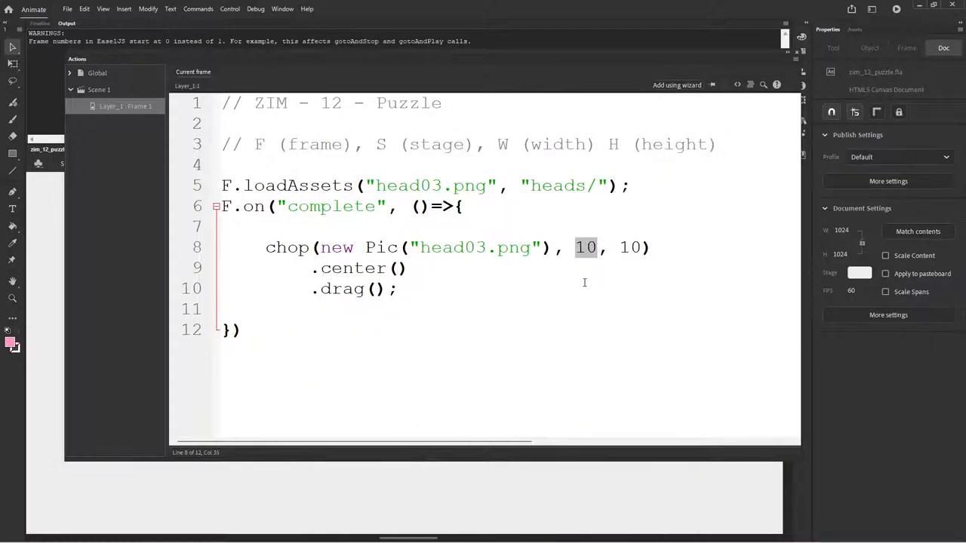
key(Backspace)
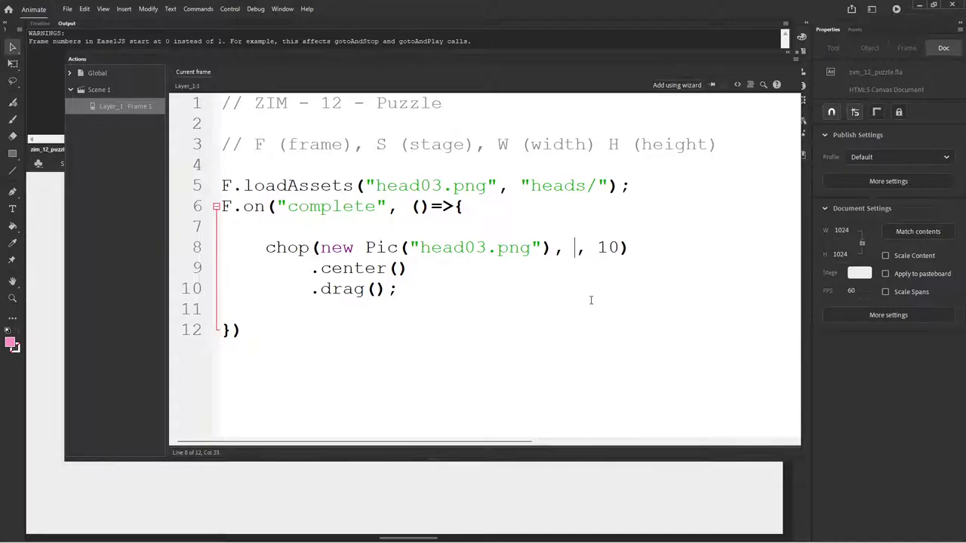
key(Backspace)
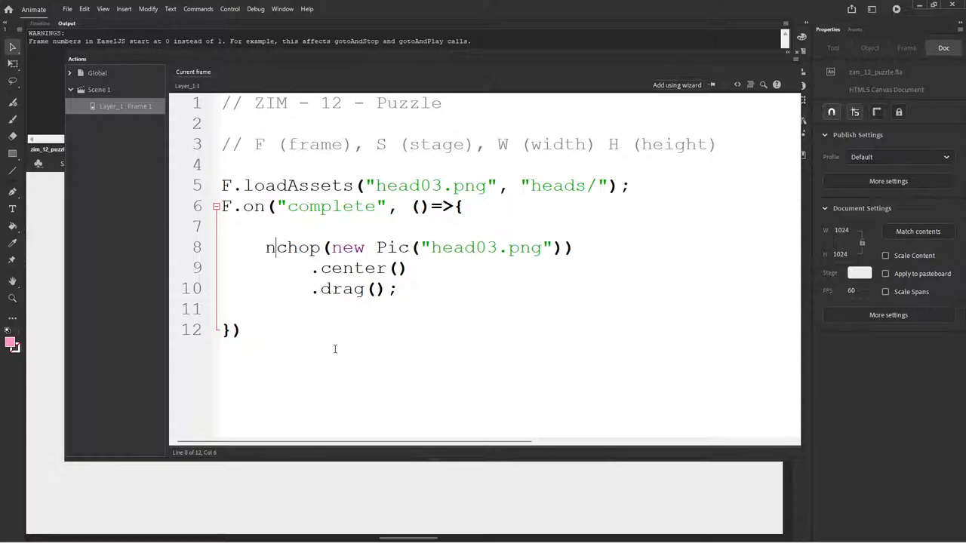
Wrap the chopped picture in new Scrambler( ... ).
text(new Scra)
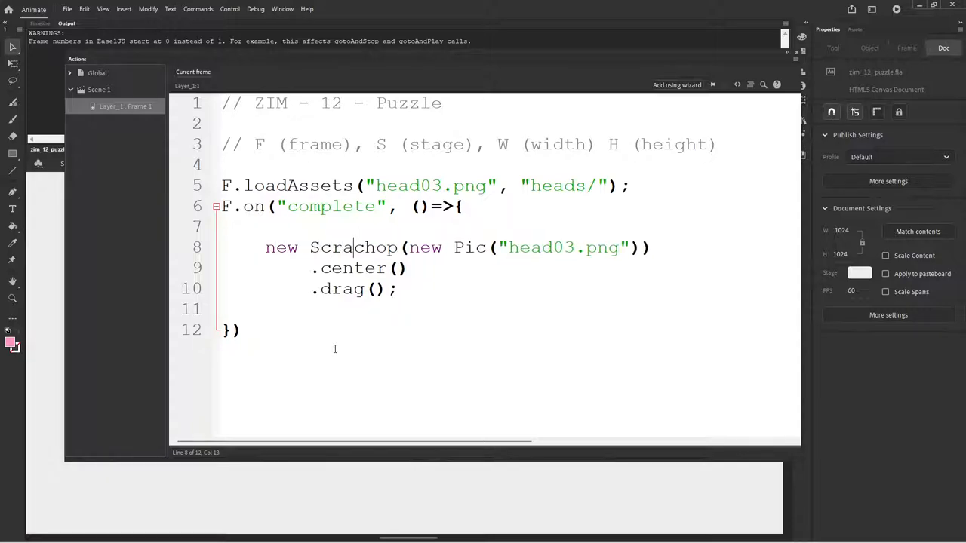
text(mbl)
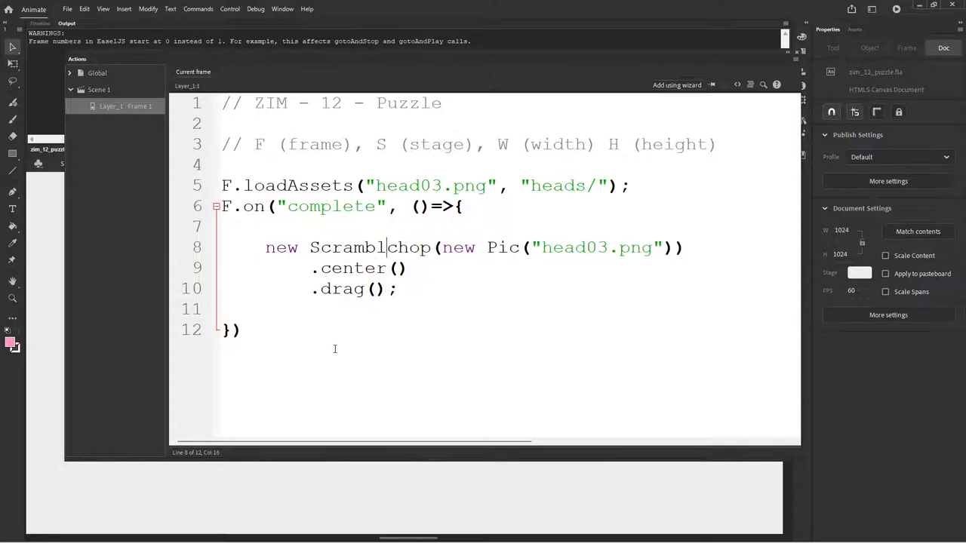
text(er()
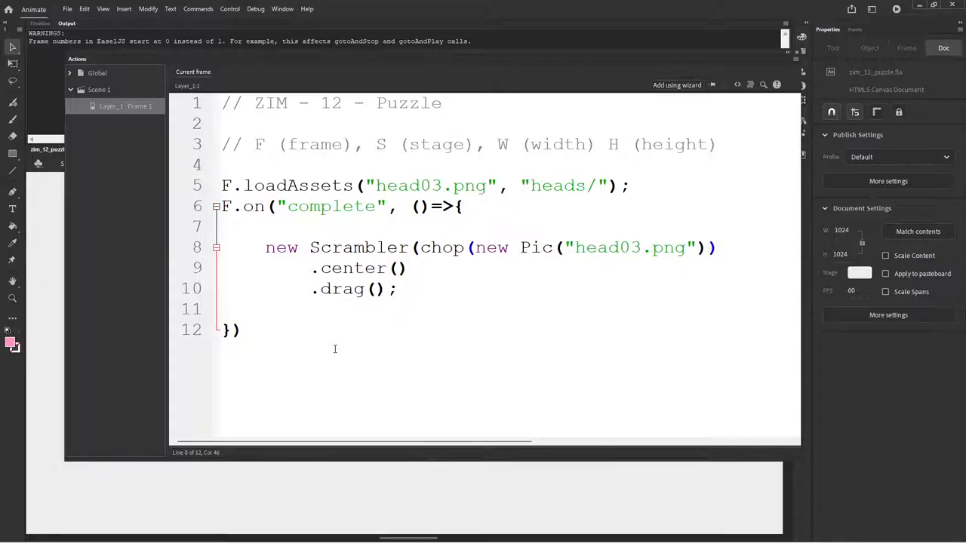
text())
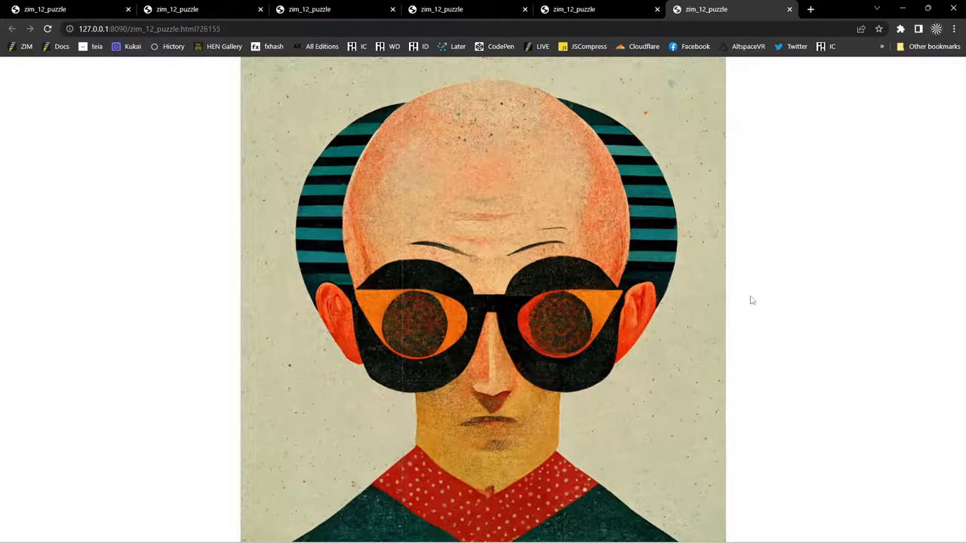
mouse_move(679, 311)
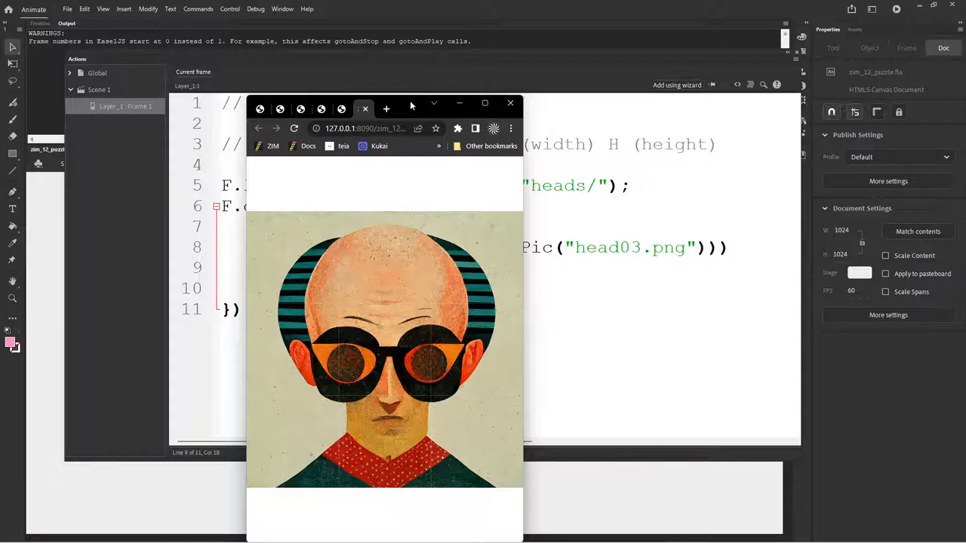
Prefix the Scrambler line with const puzzle =.
click(510, 103)
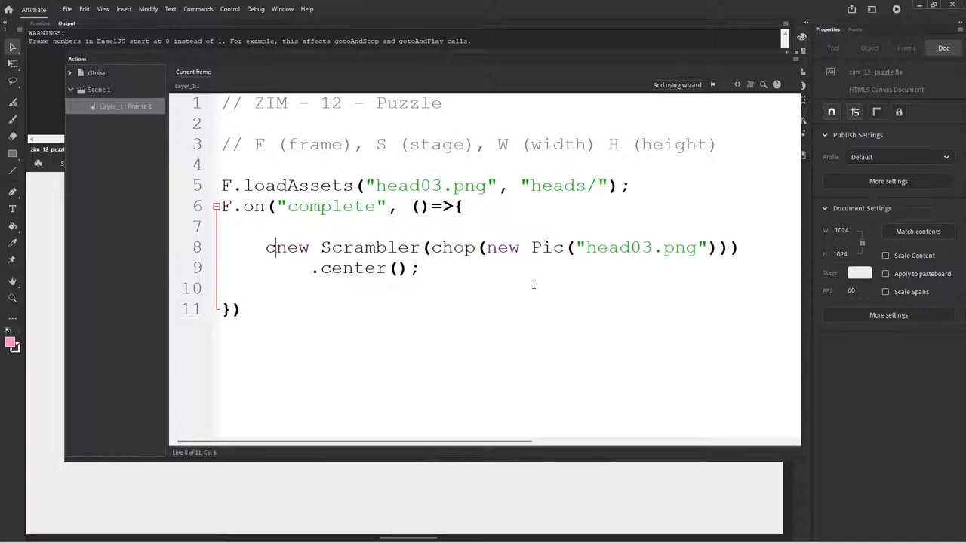
text(const)
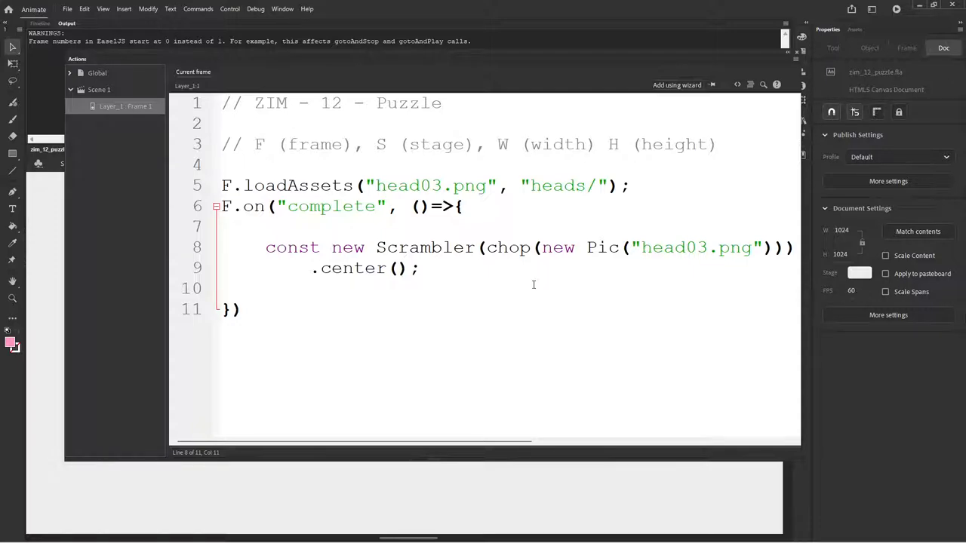
text(puzzle)
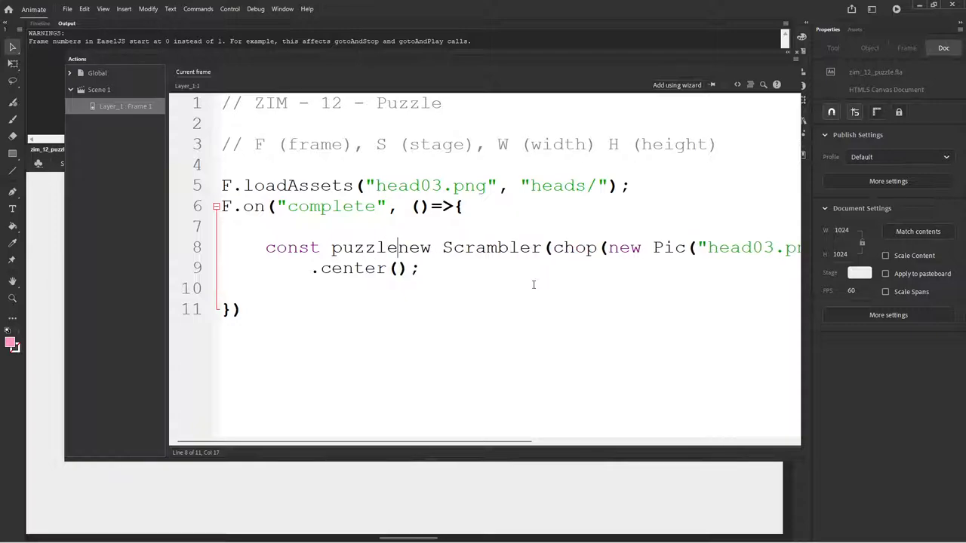
text(=)
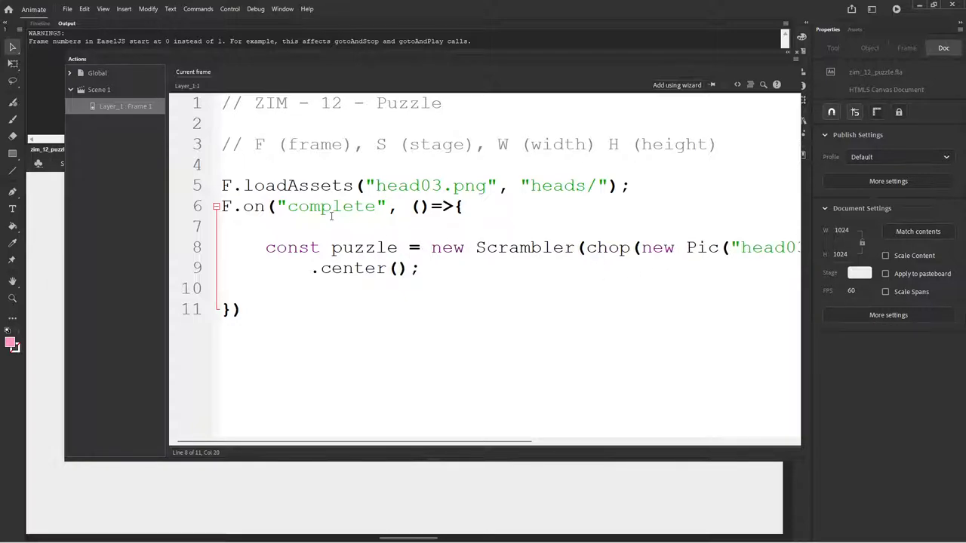
Add const pic = new Pic("head03.png"); above and pass pic to chop.
click(454, 229)
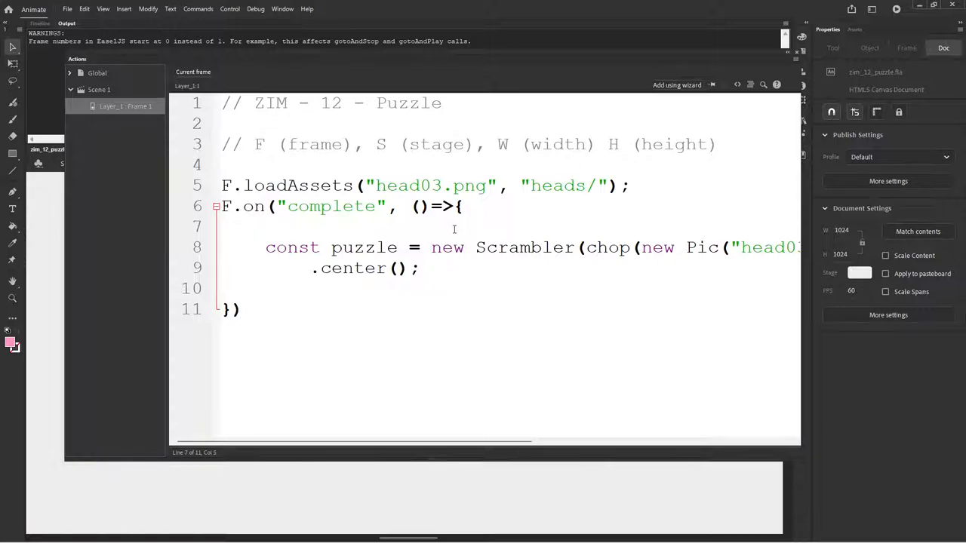
text(const)
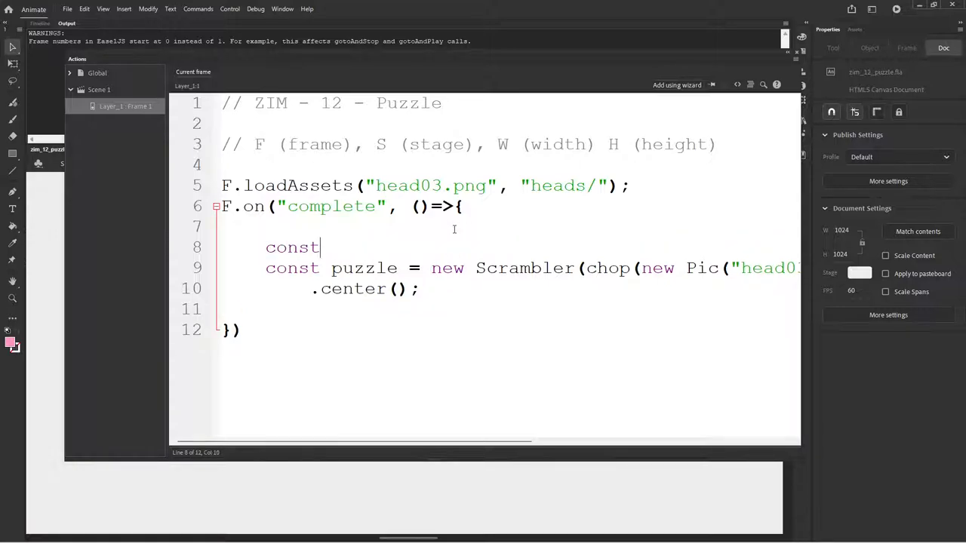
key(backspace)
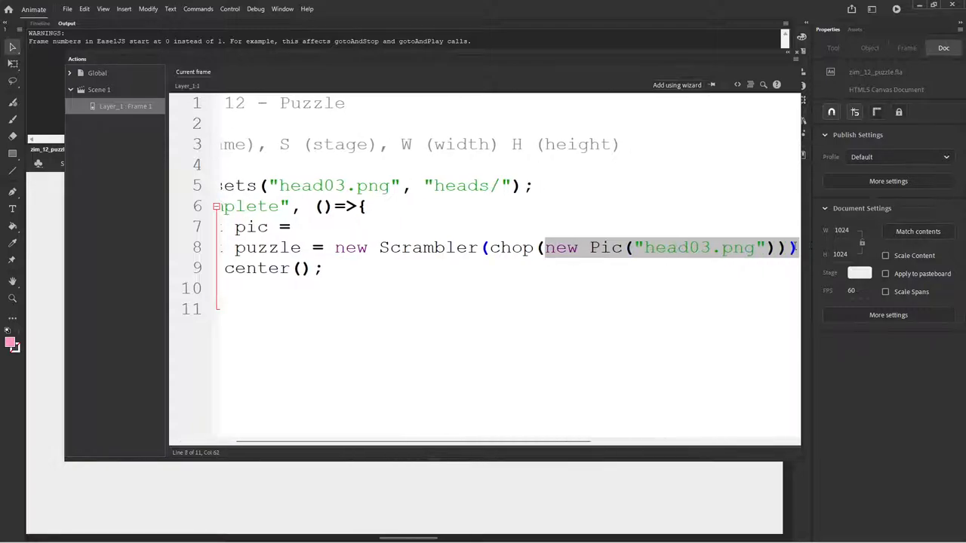
text(https://)
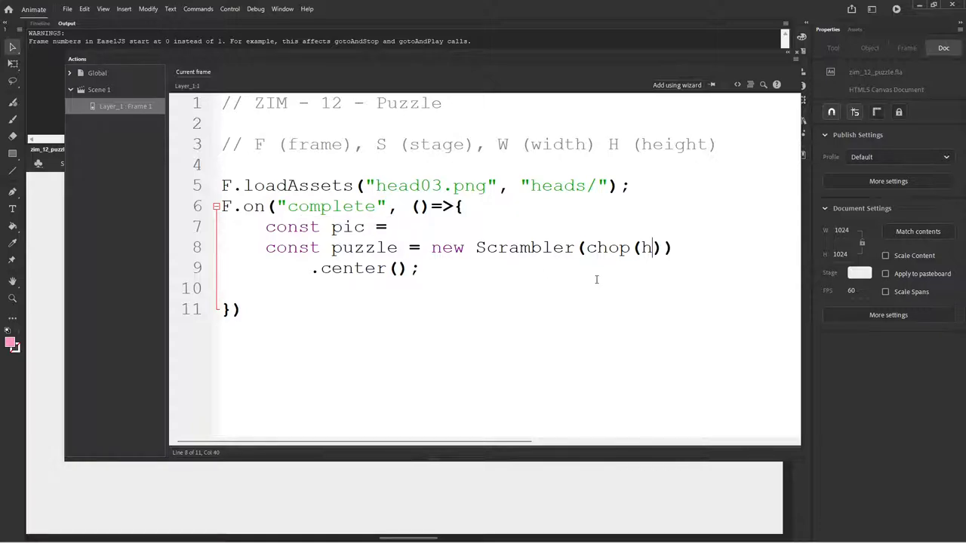
text(new Pic("head03.png");)
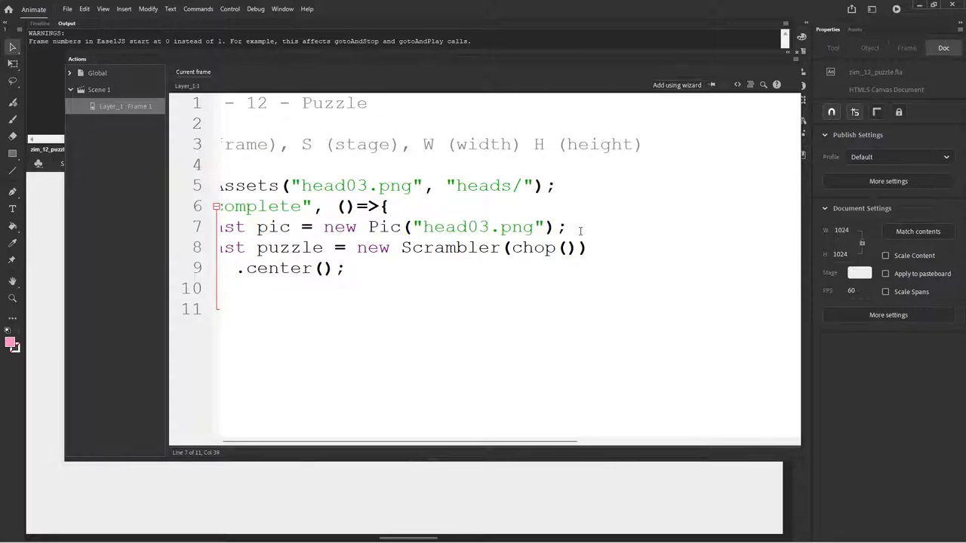
text(pic)
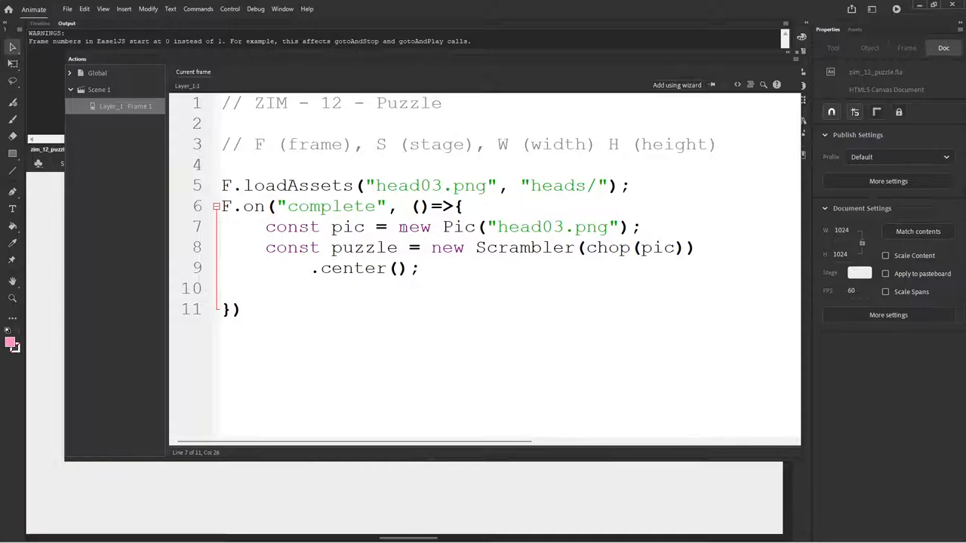
Fix the mew typo and add puzzle.on("complete", ()=>{ puzzle.scramble() }).
click(466, 226)
text(n)
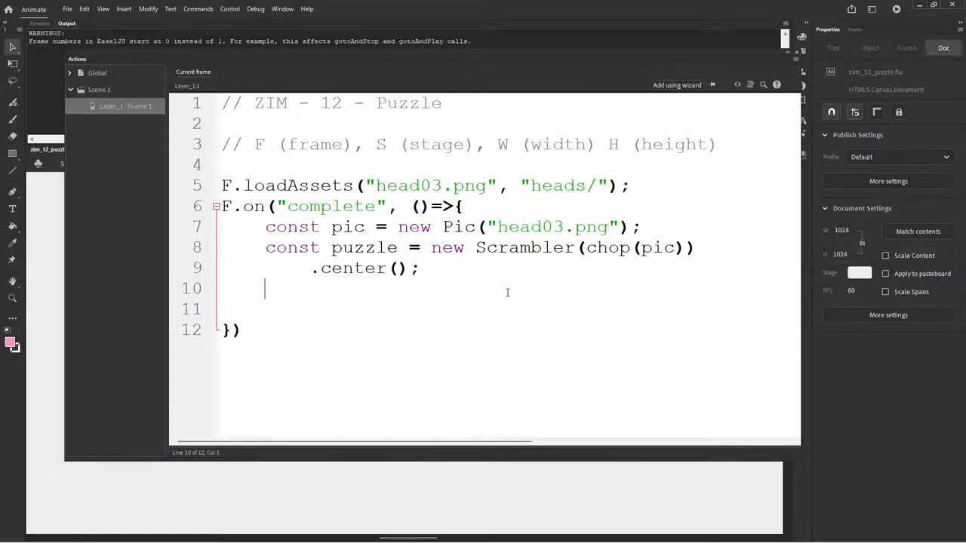
text(puzzle.on("complete",)
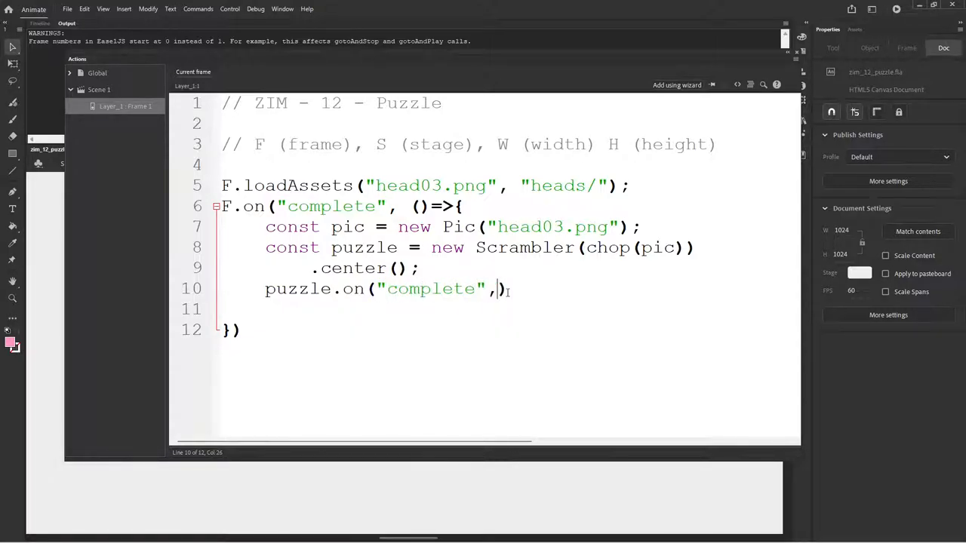
text(()=>)
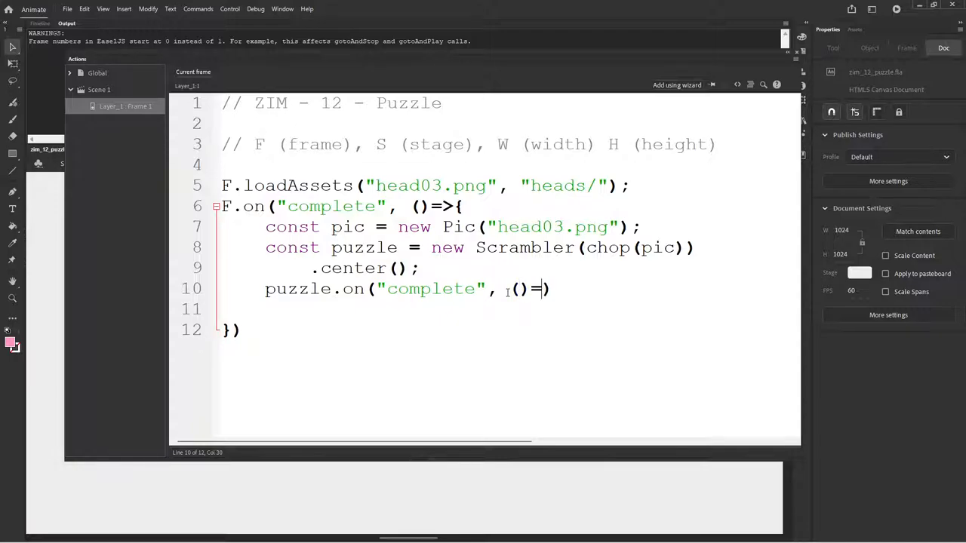
text(>{)
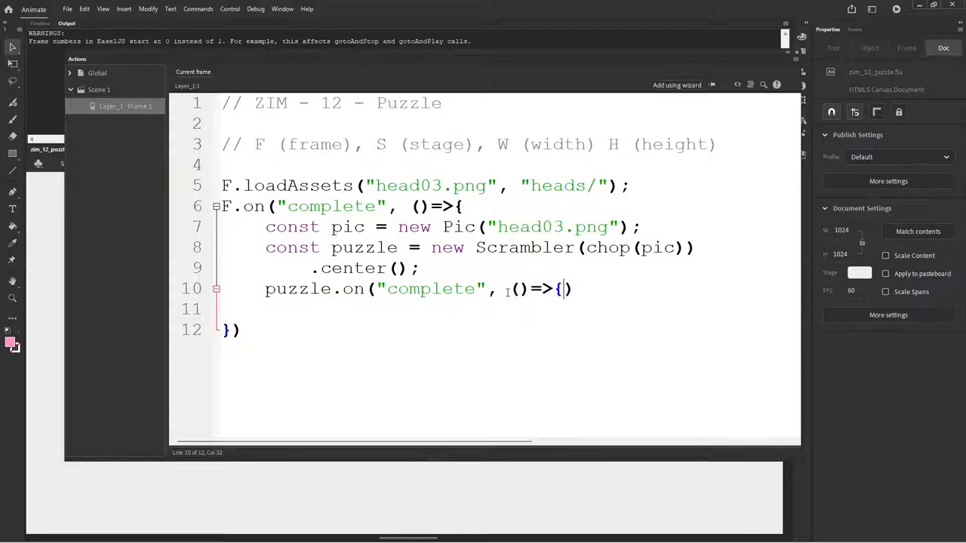
key(Return)
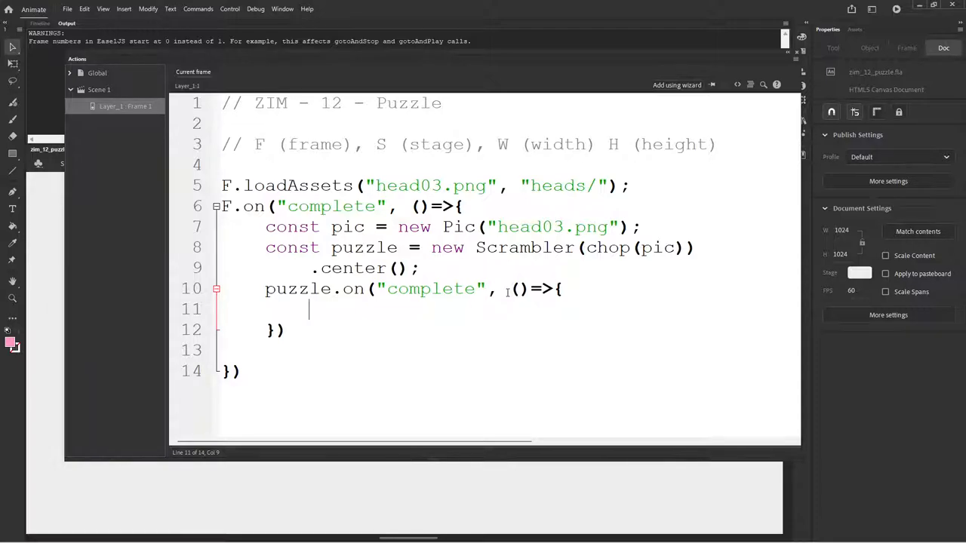
text(puzzle.scramb)
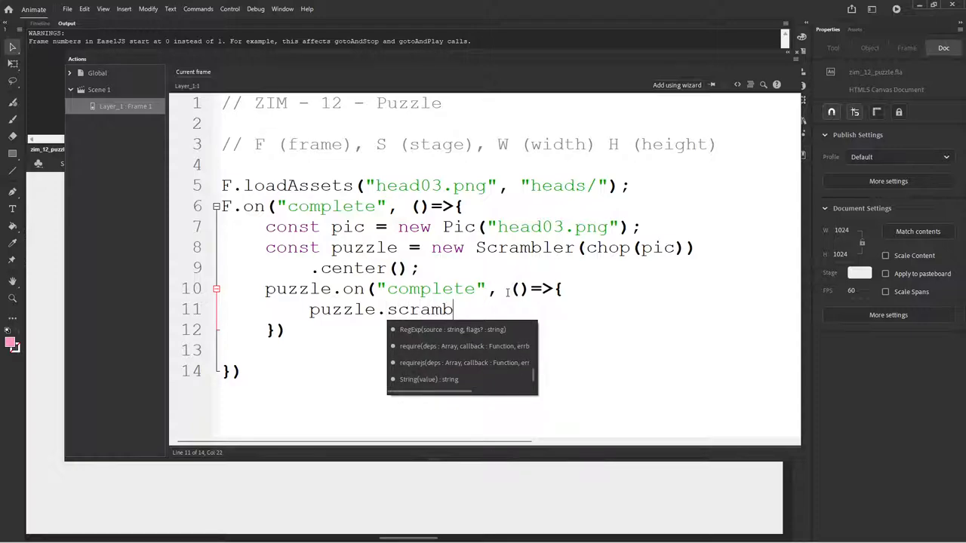
text(le())
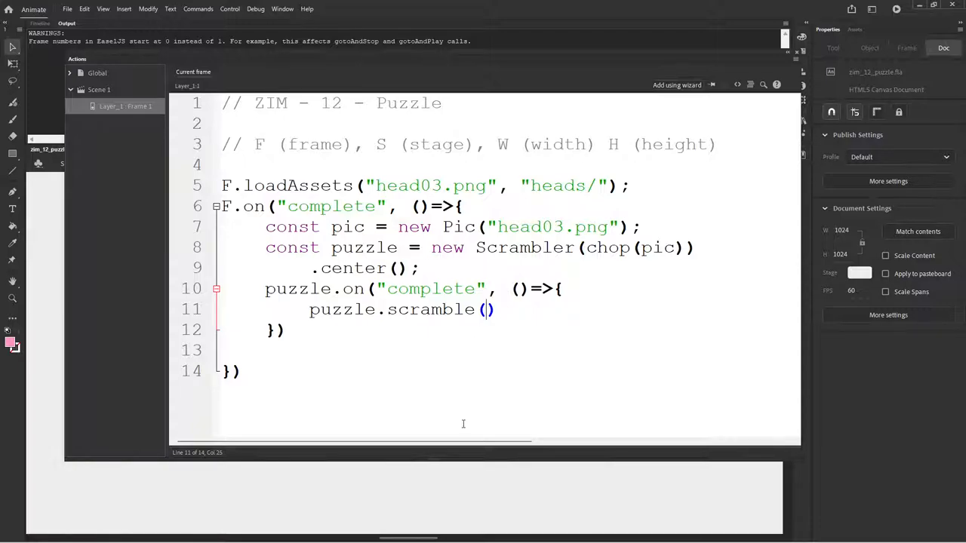
mouse_move(516, 531)
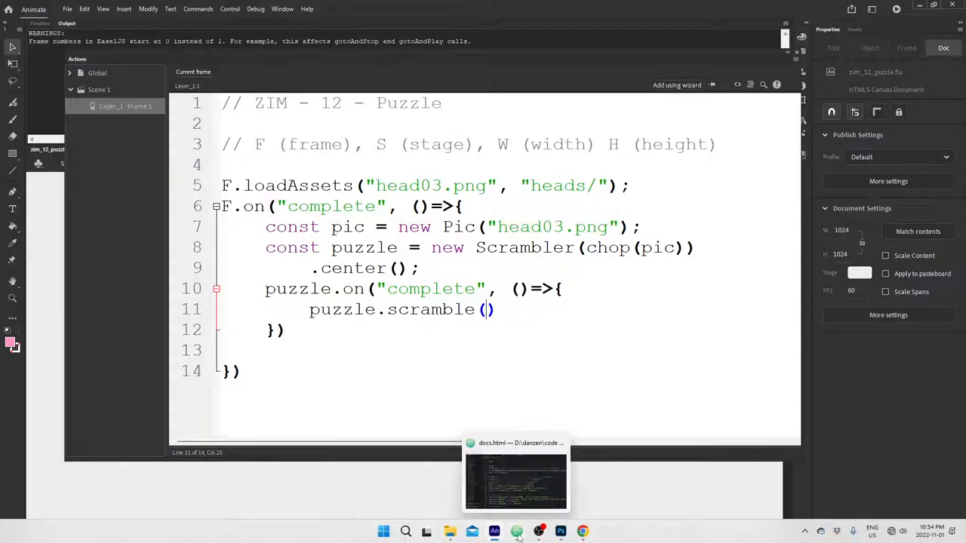
Search zim_doc.js in Atom for zim.scrambler and scroll to its PARAMETERS section.
click(516, 480)
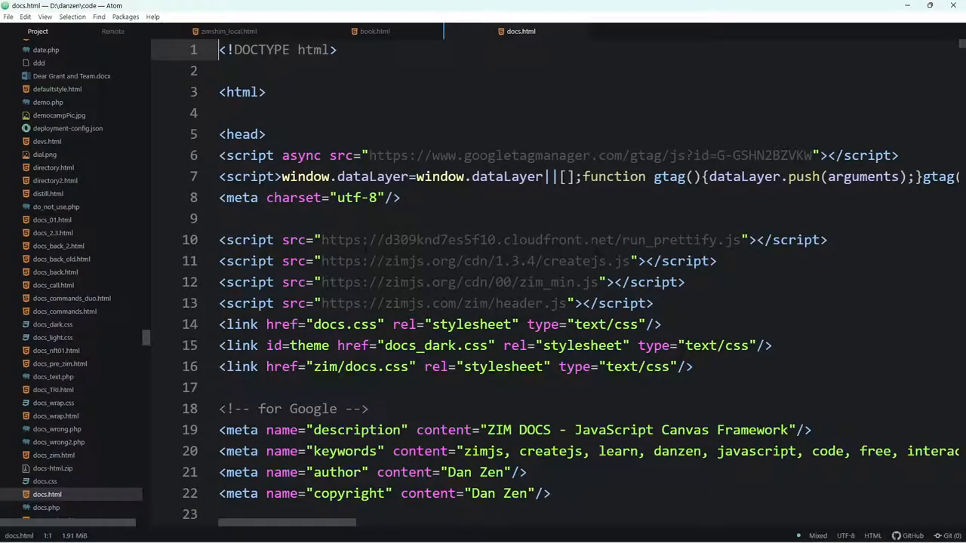
key(ctrl+f)
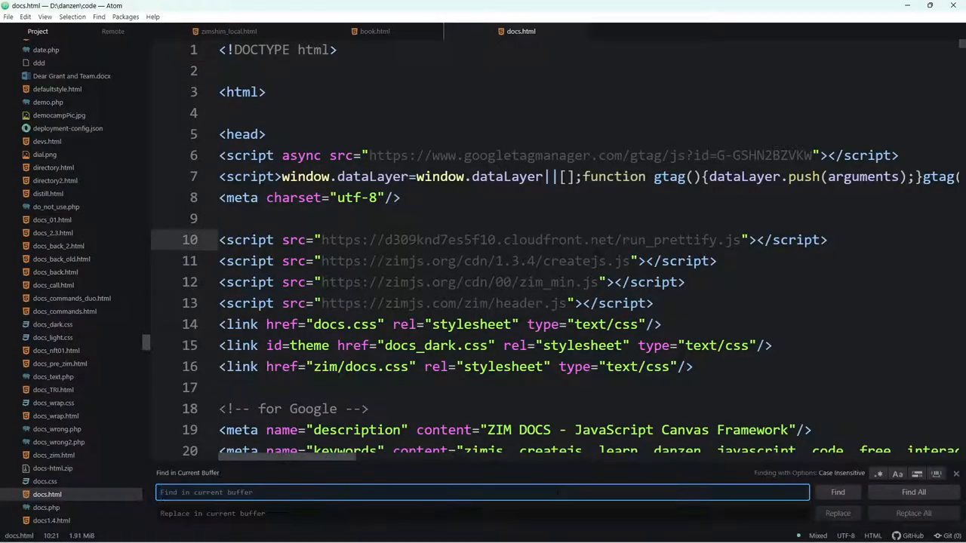
text(zim.scran)
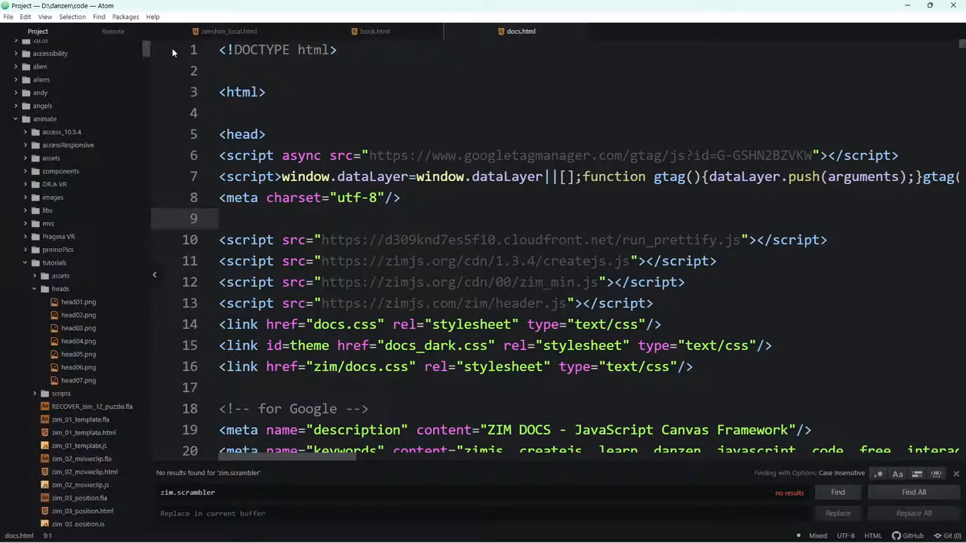
scroll(down, 3)
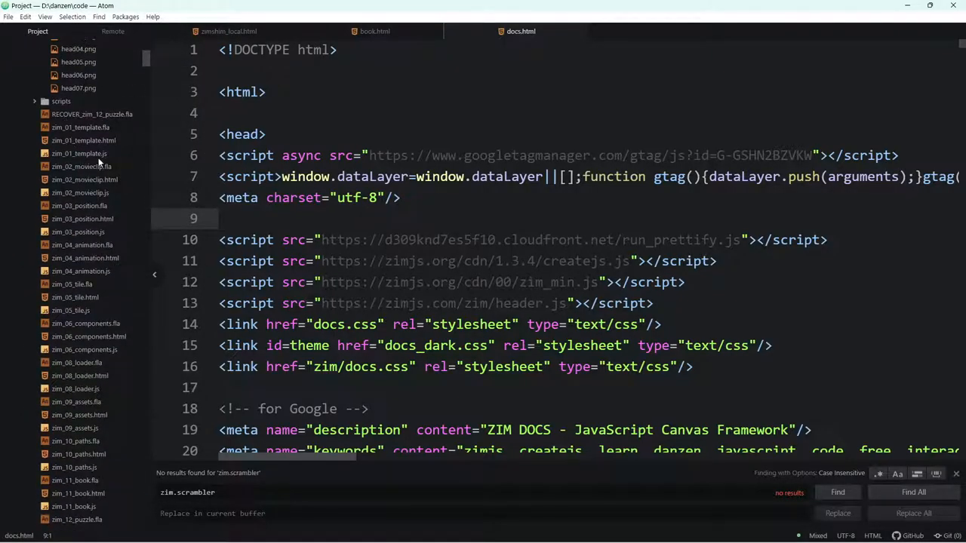
scroll(down, 3)
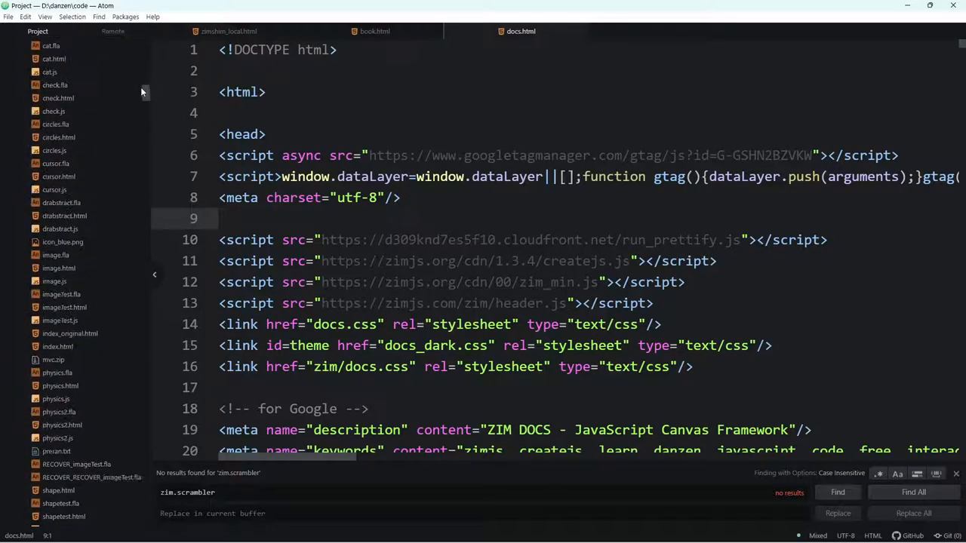
scroll(down, 3)
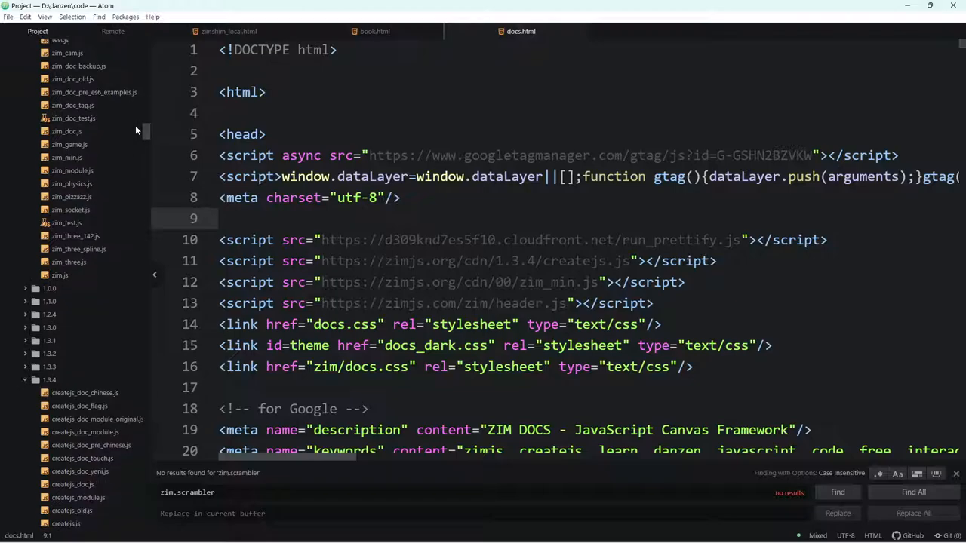
mouse_move(78, 120)
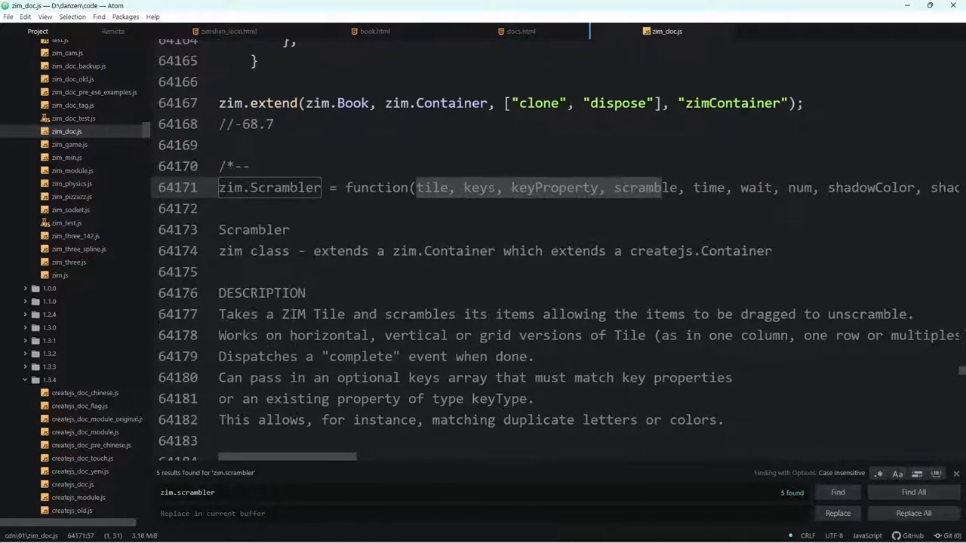
scroll(down, 3)
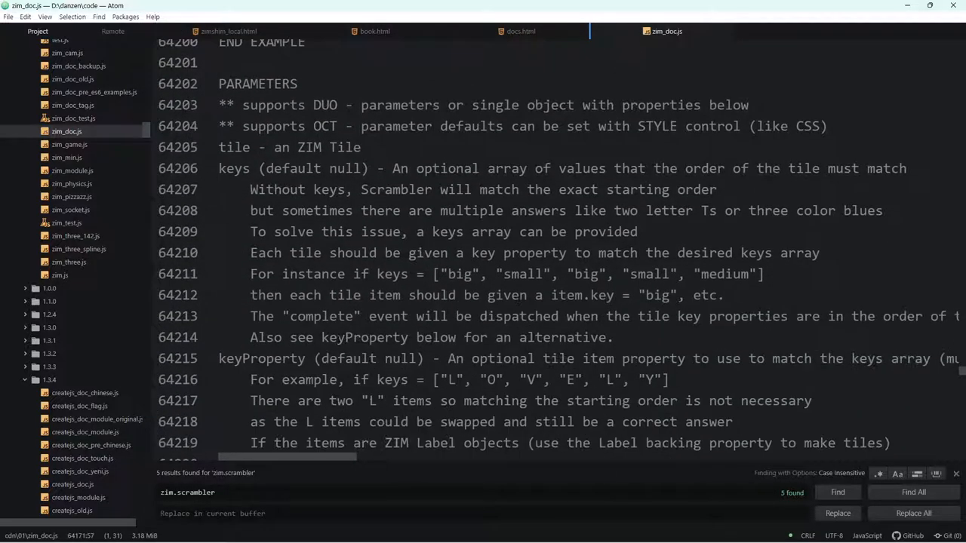
scroll(down, 3)
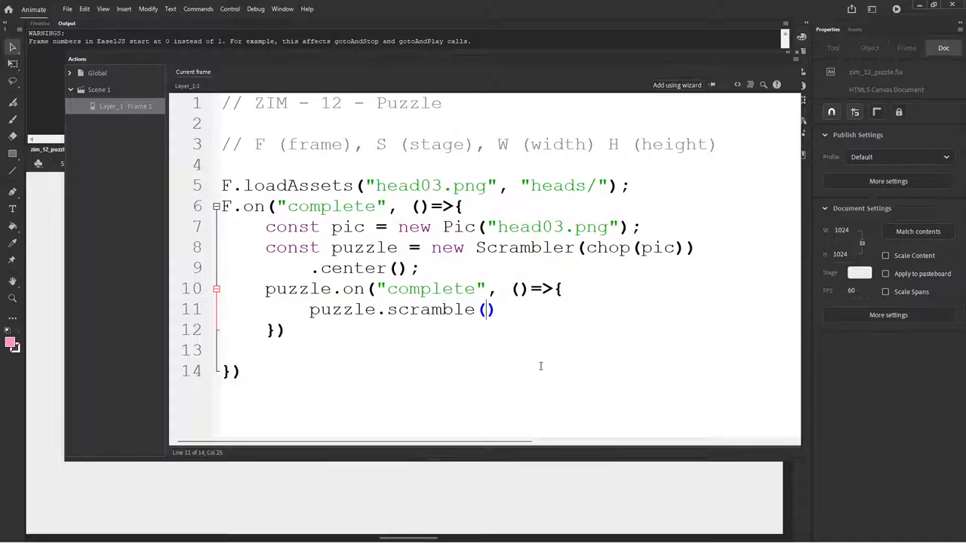
Give the completion handler's puzzle.scramble call arguments 1,3 with a closing semicolon.
text(1,)
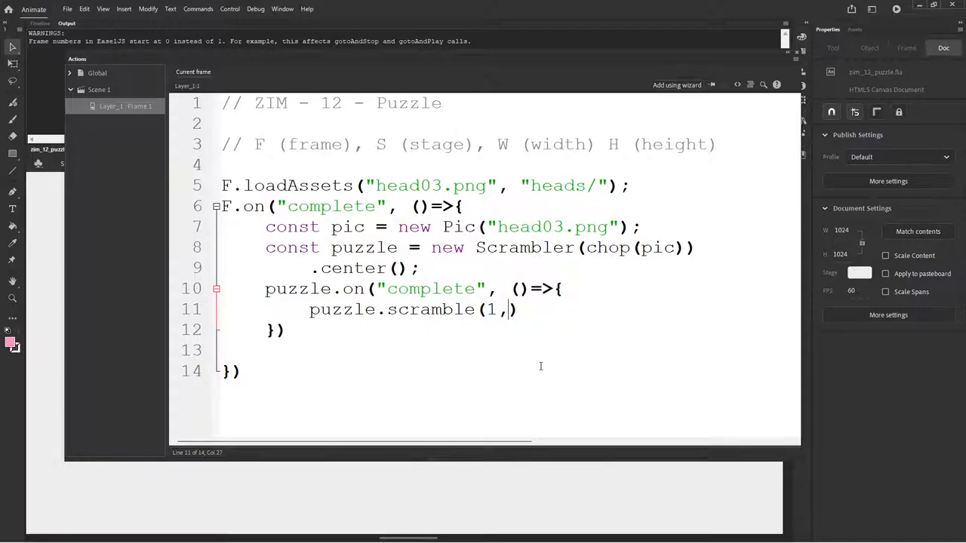
text(3))
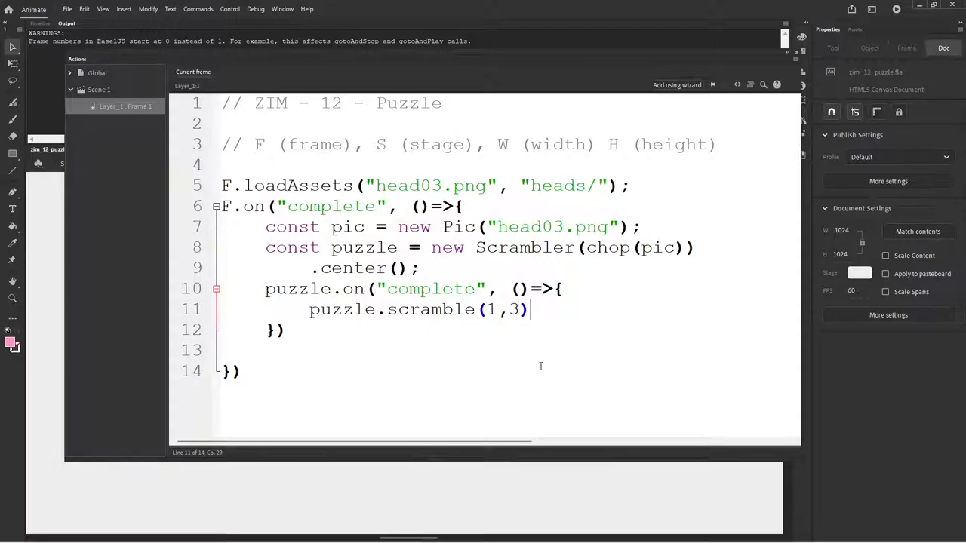
text(;)
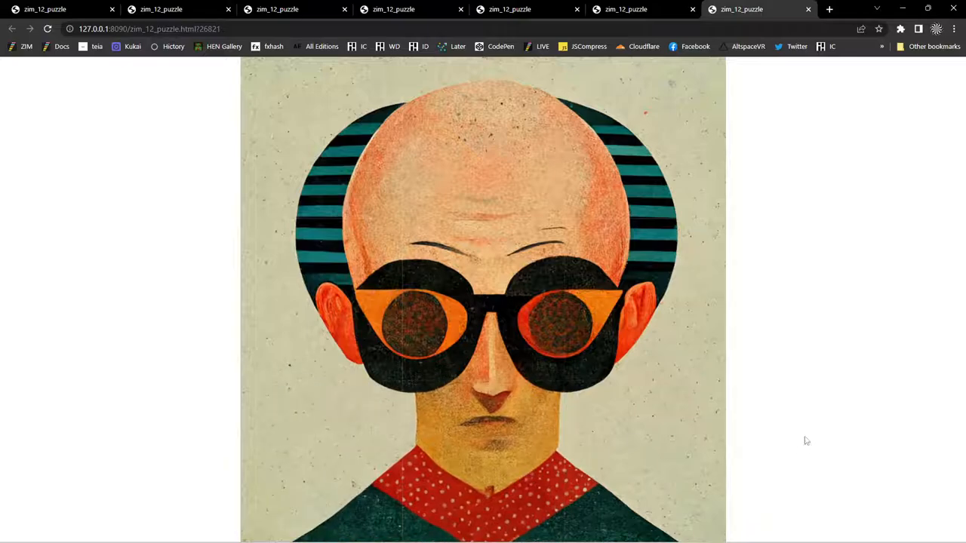
mouse_move(801, 375)
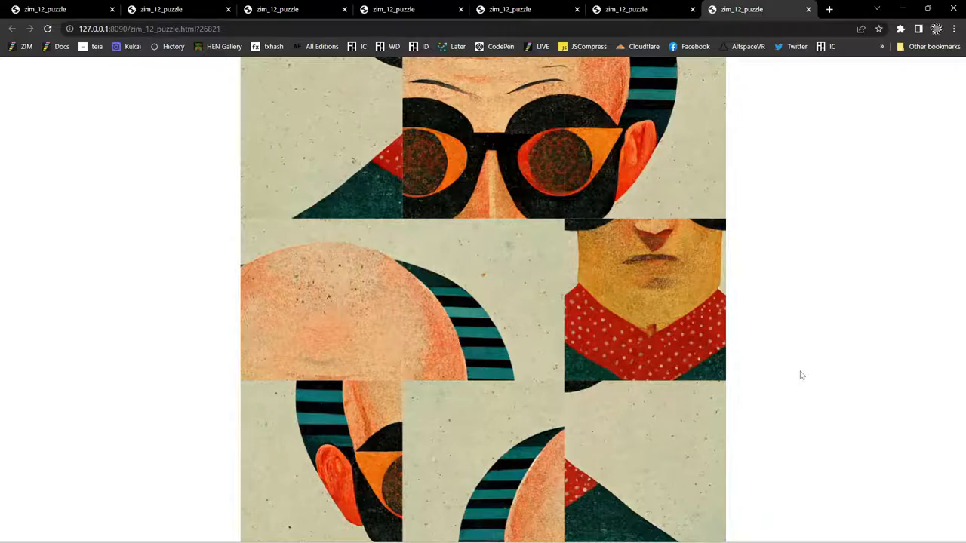
mouse_move(836, 169)
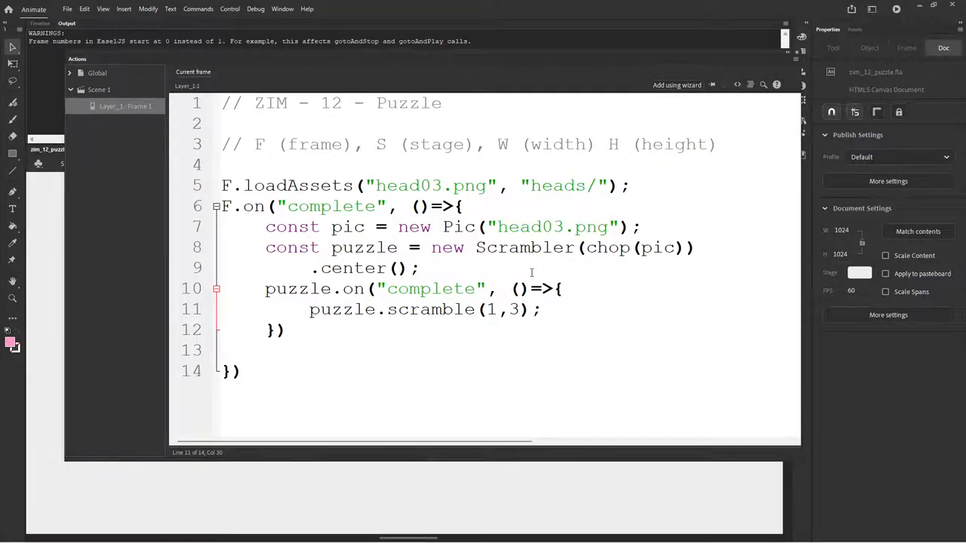
Change the call to puzzle.scramble(1,2,3); and end both listener blocks with semicolons.
double_click(513, 310)
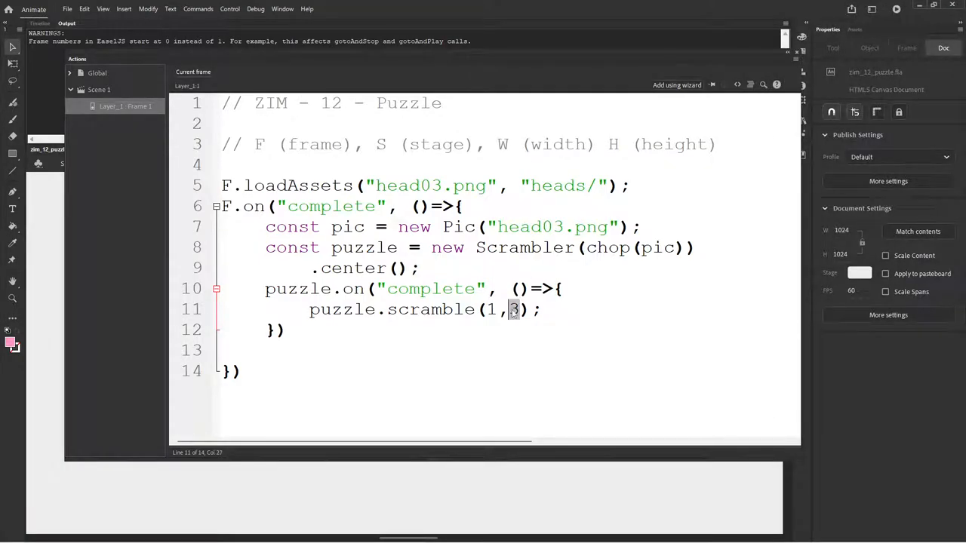
text(2)
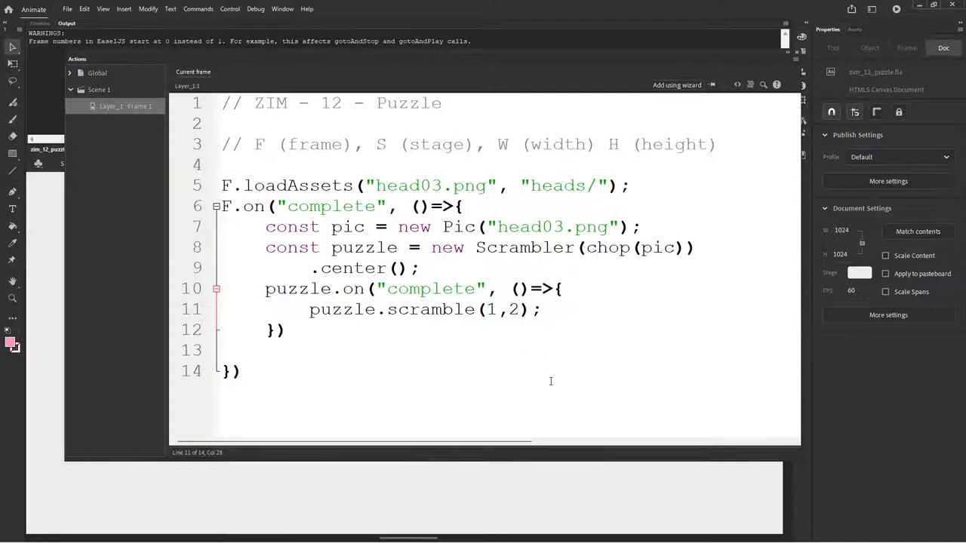
text(,3)
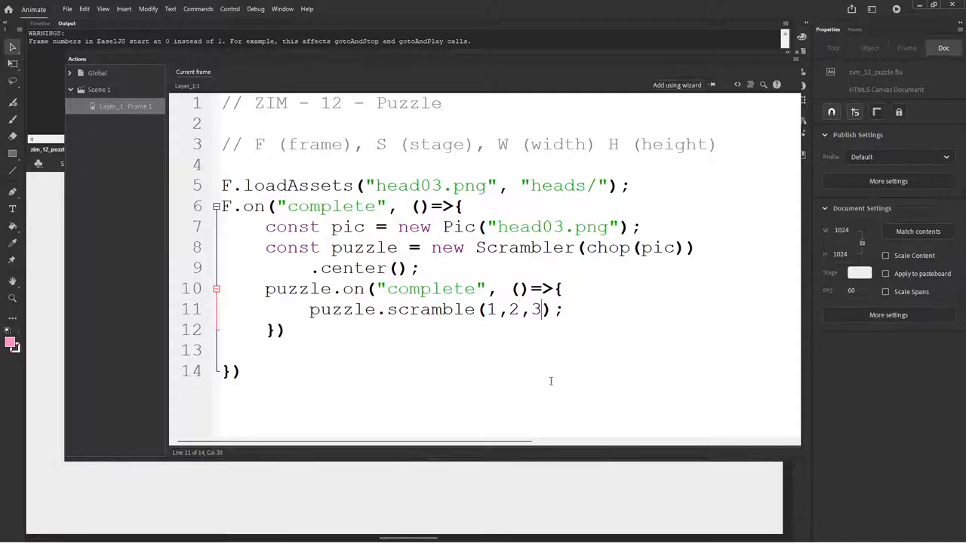
mouse_move(481, 341)
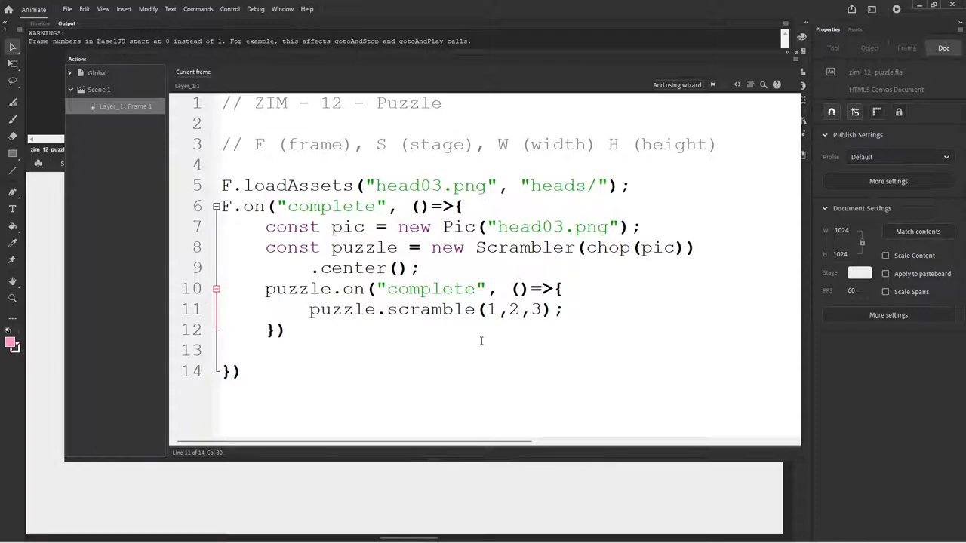
click(531, 309)
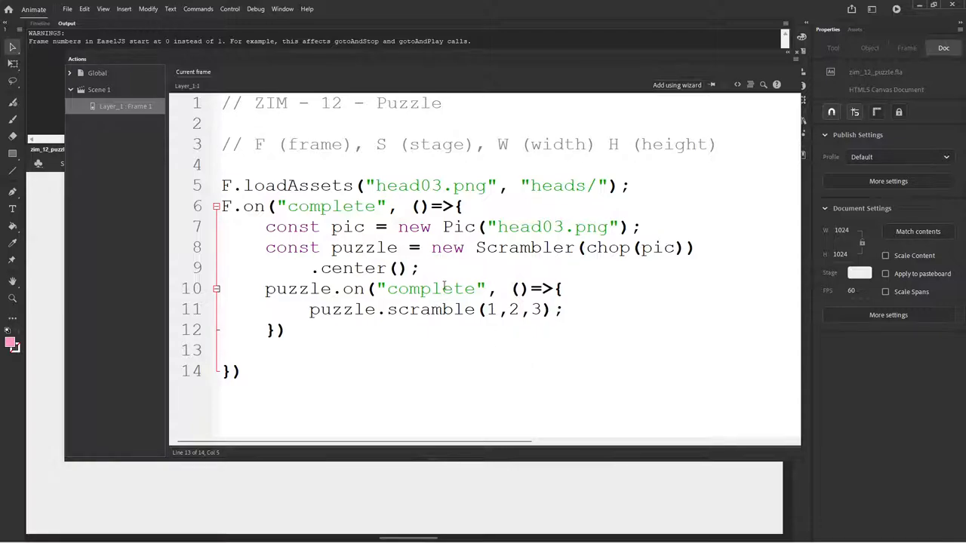
click(332, 372)
text(;)
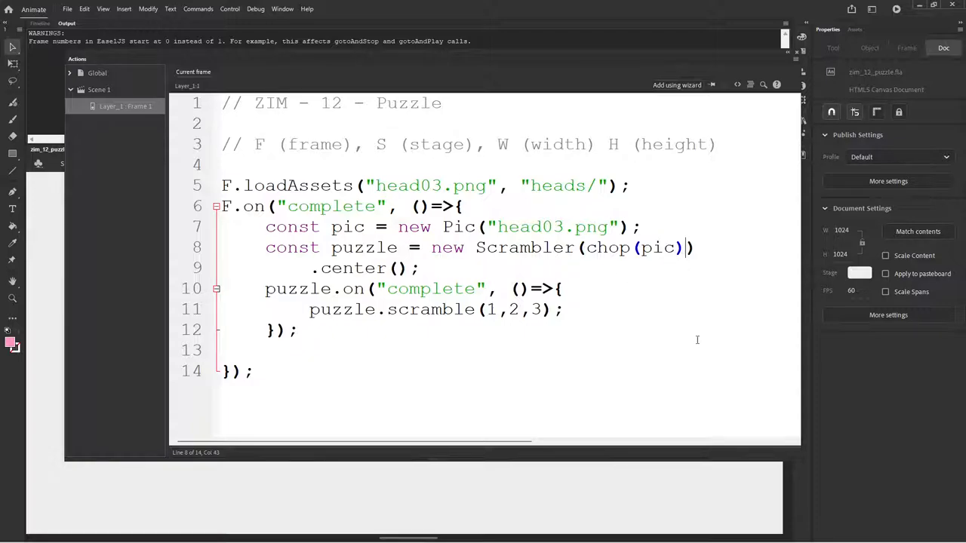
Edit line 8 so chop takes pic, 1, 10 for one column of ten strips.
text(,)
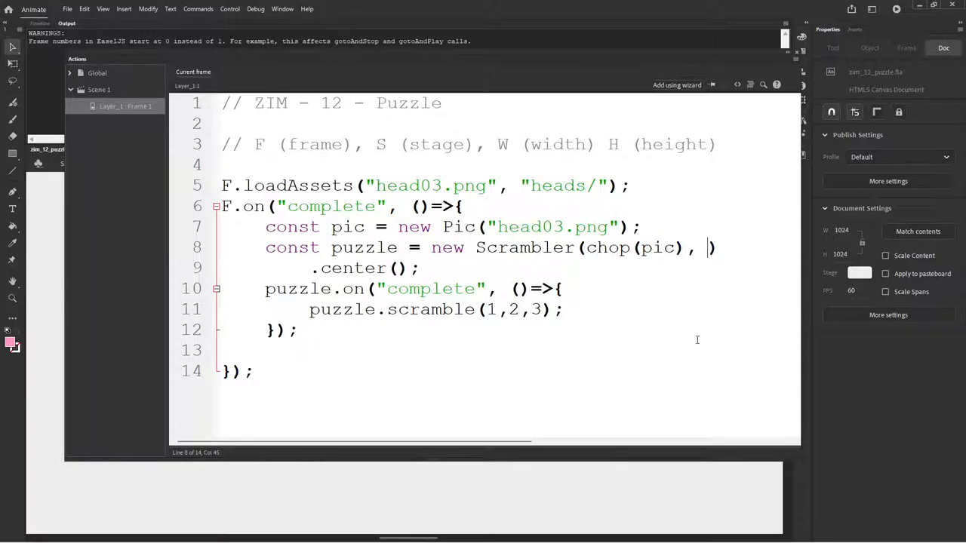
text(1)
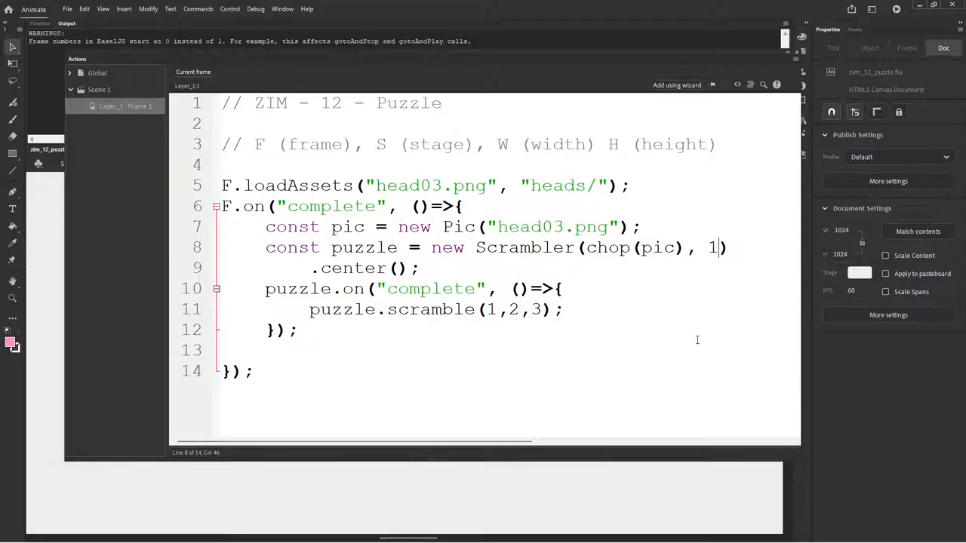
text(,10)
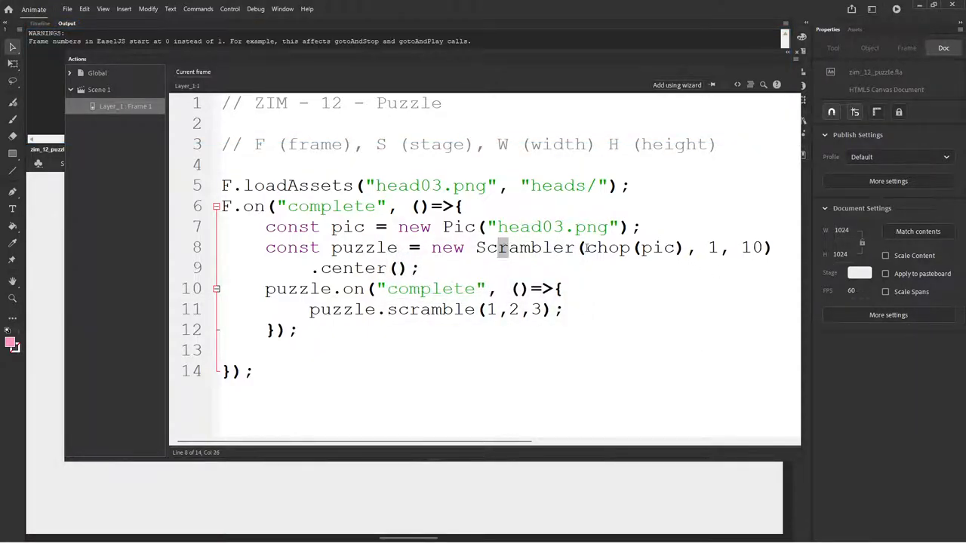
click(673, 248)
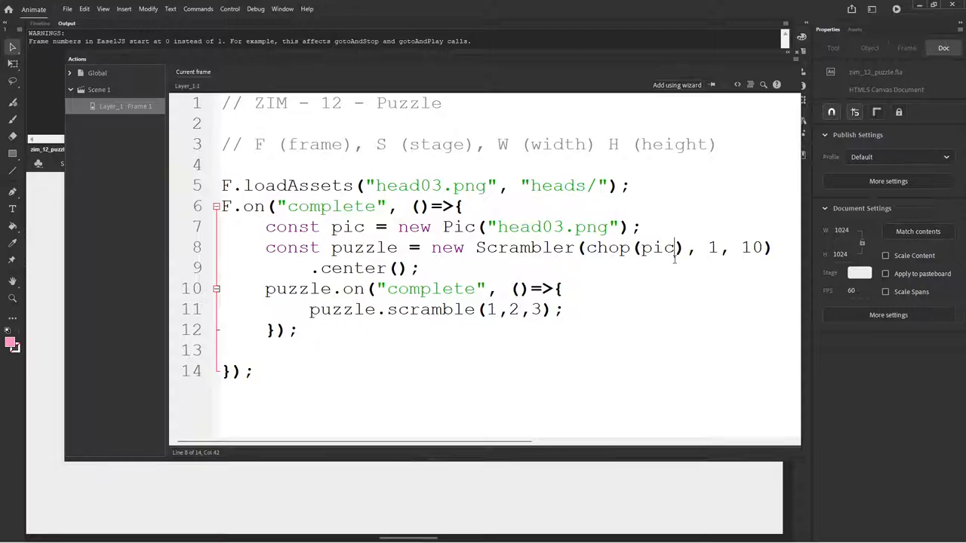
text(, 1,)
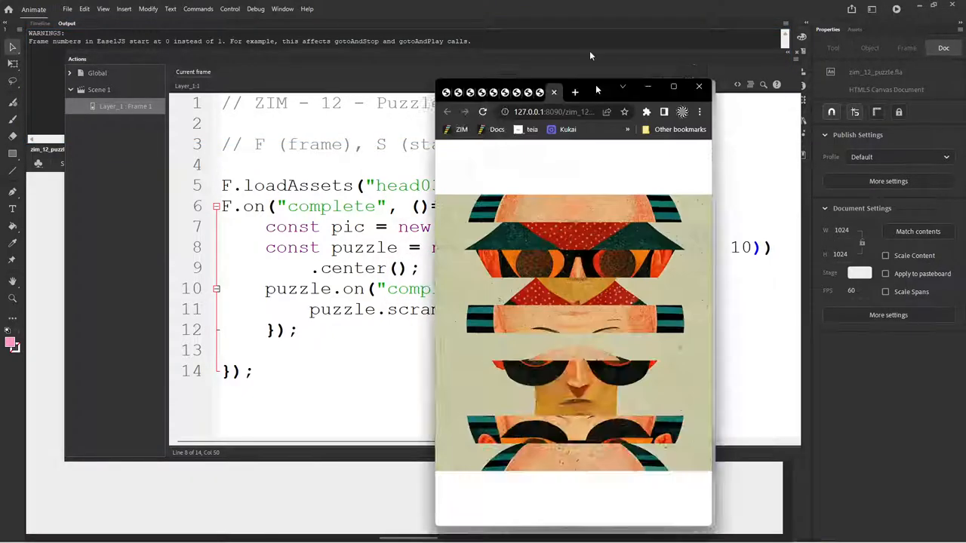
In the enlarged Chrome preview, place the final head strip to complete the puzzle and watch it rescramble.
click(673, 85)
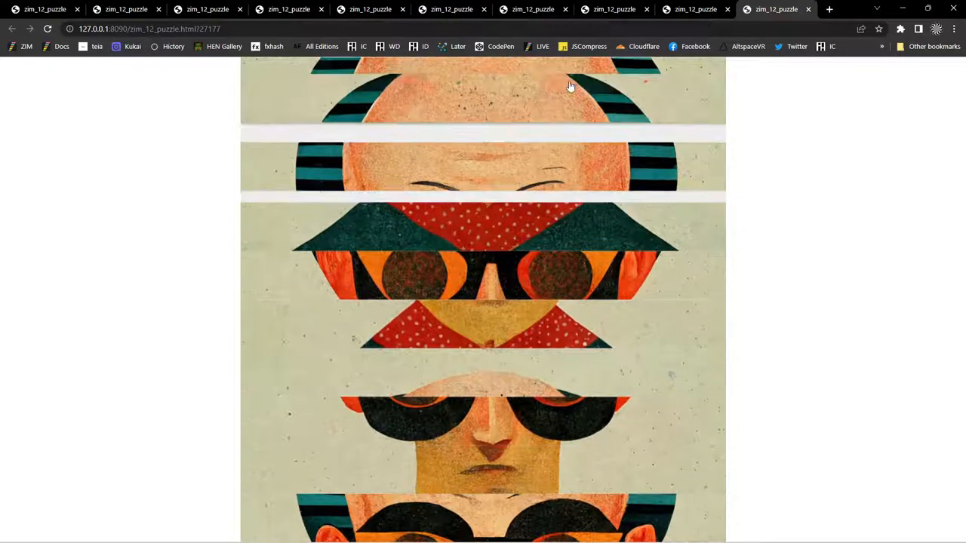
scroll(up, 3)
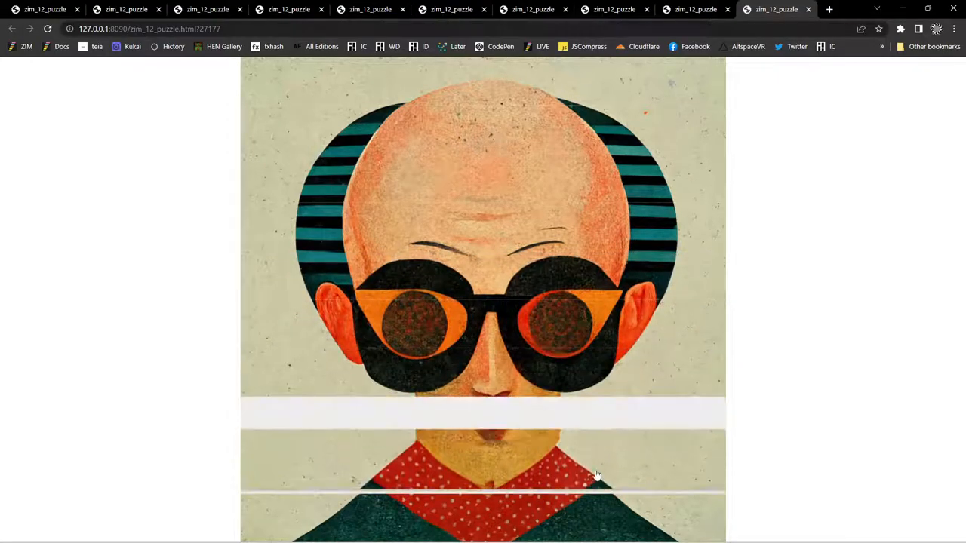
click(596, 476)
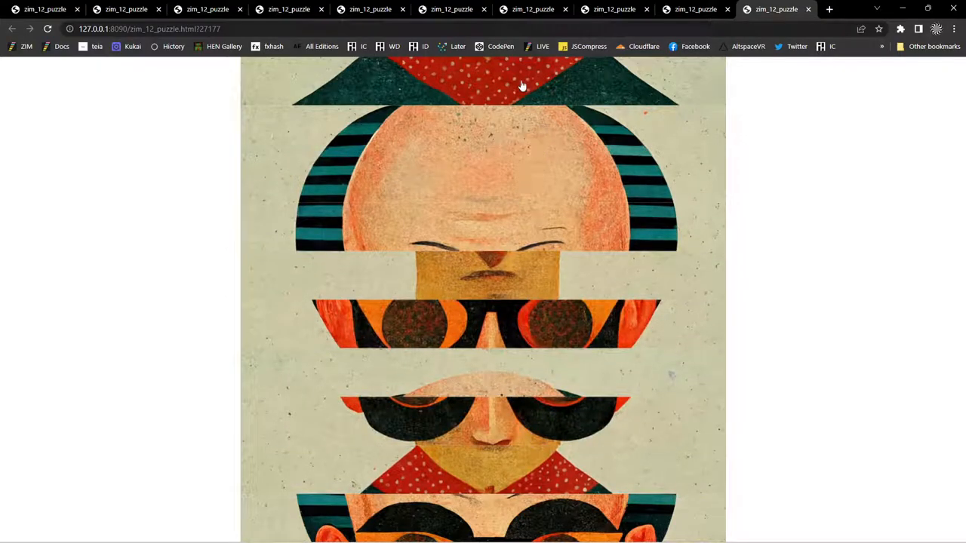
scroll(down, 3)
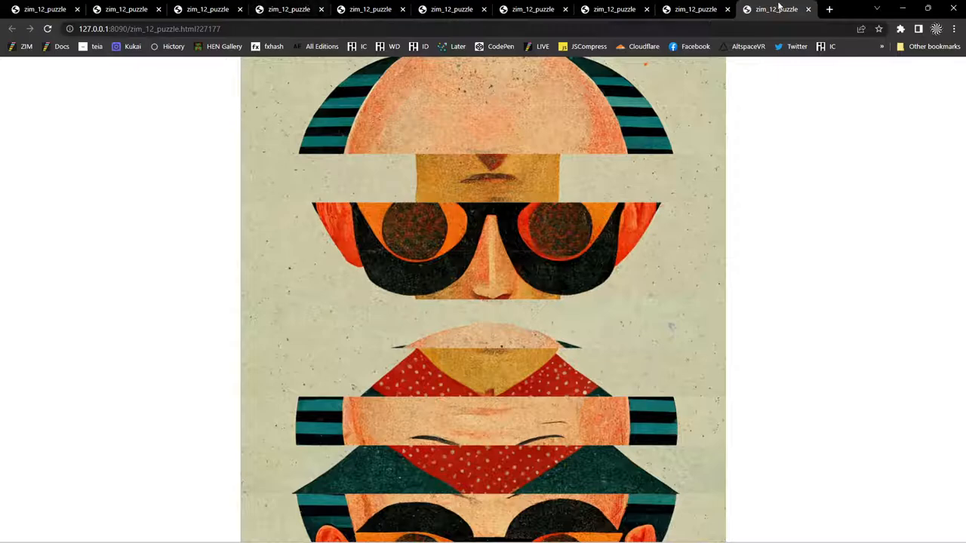
mouse_move(851, 12)
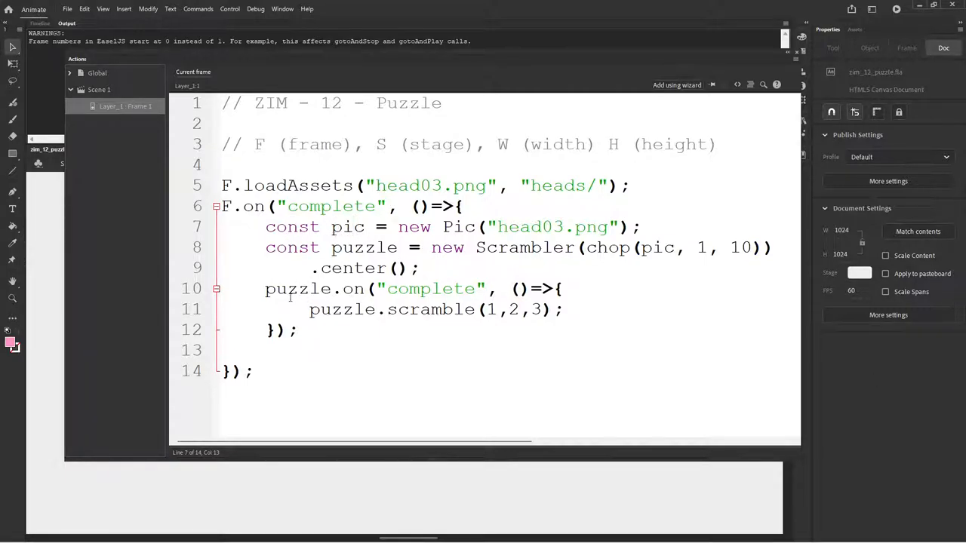
drag(265, 288, 299, 329)
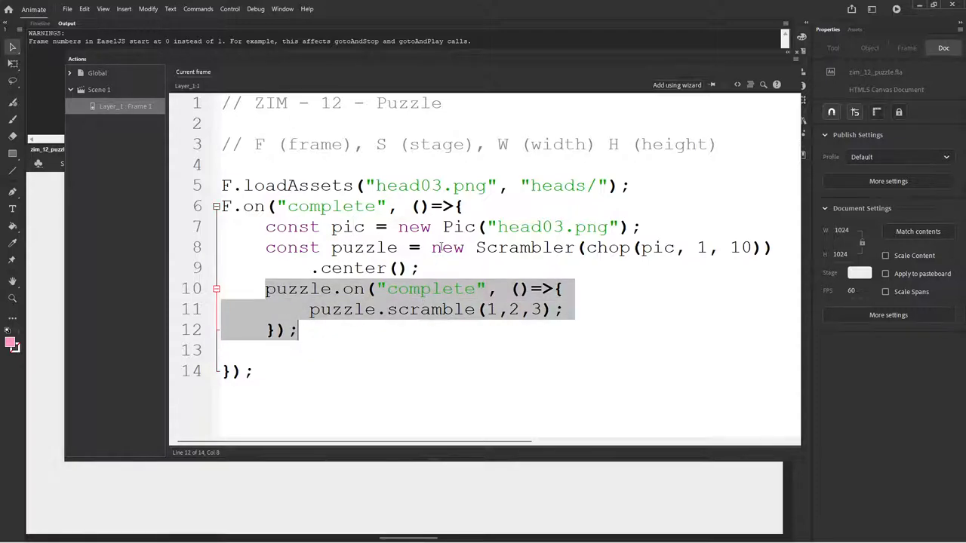
double_click(522, 247)
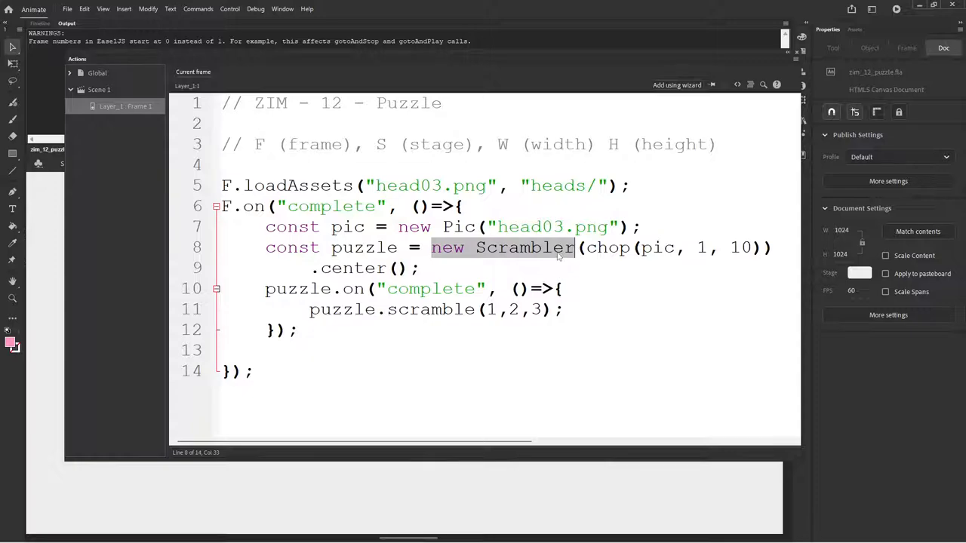